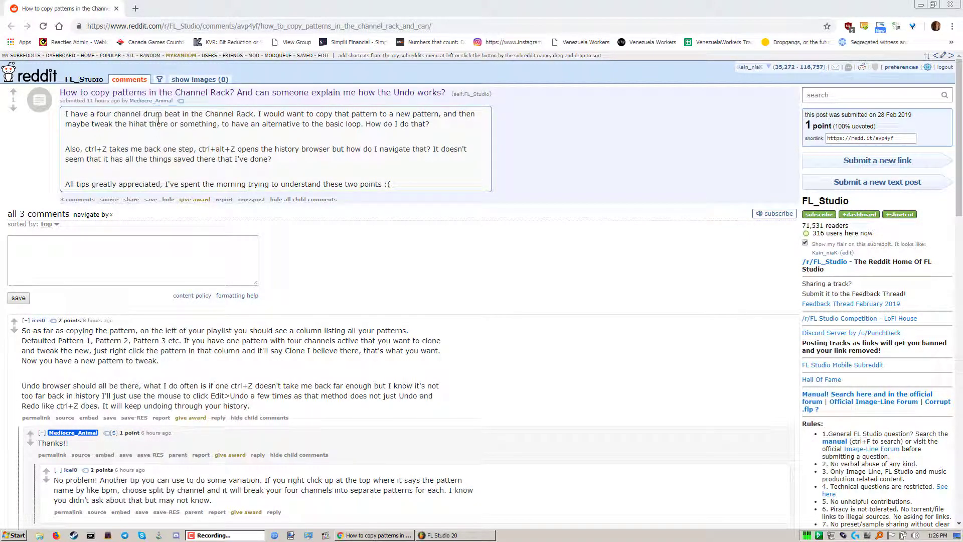
mouse_move(215, 136)
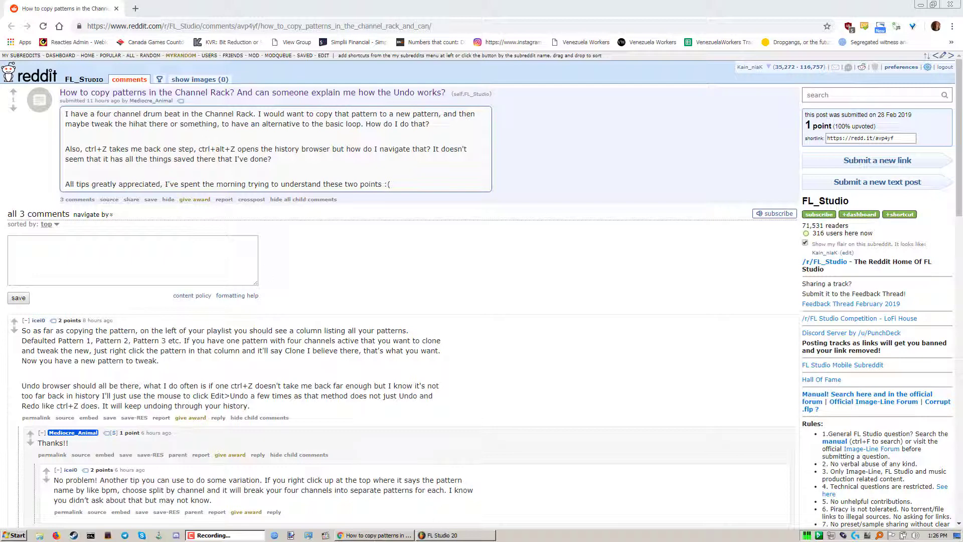
- Switch to the FL Studio project, then play and stop the four-channel 808 drum pattern
click(454, 535)
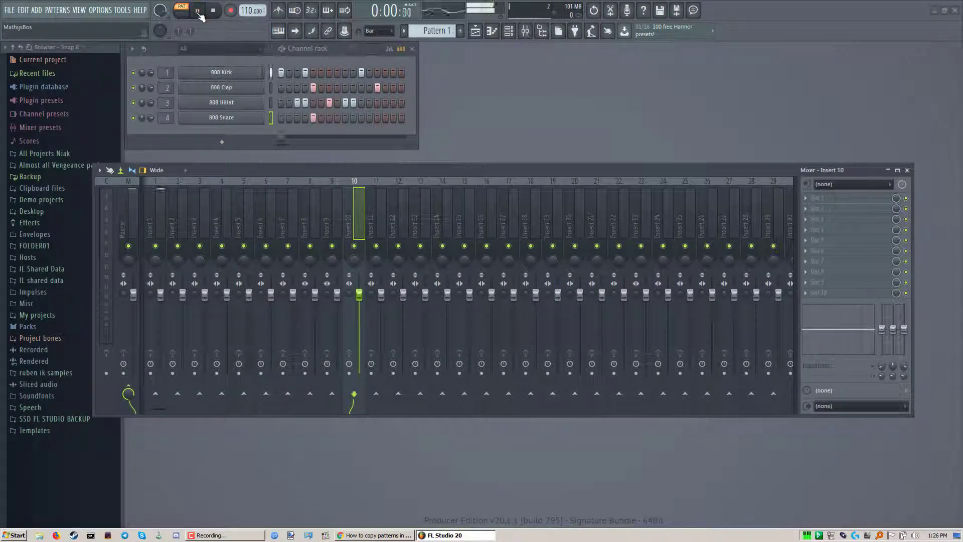
click(197, 10)
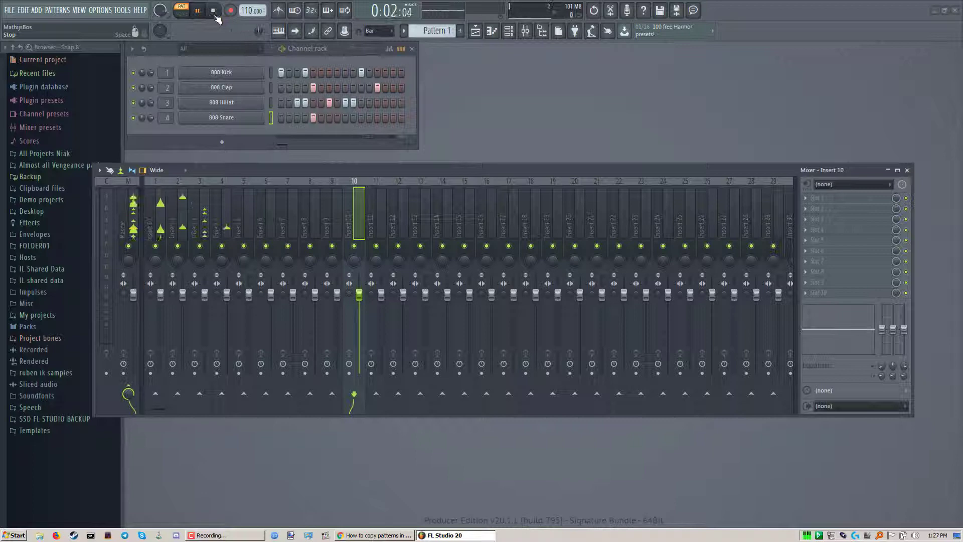
click(213, 11)
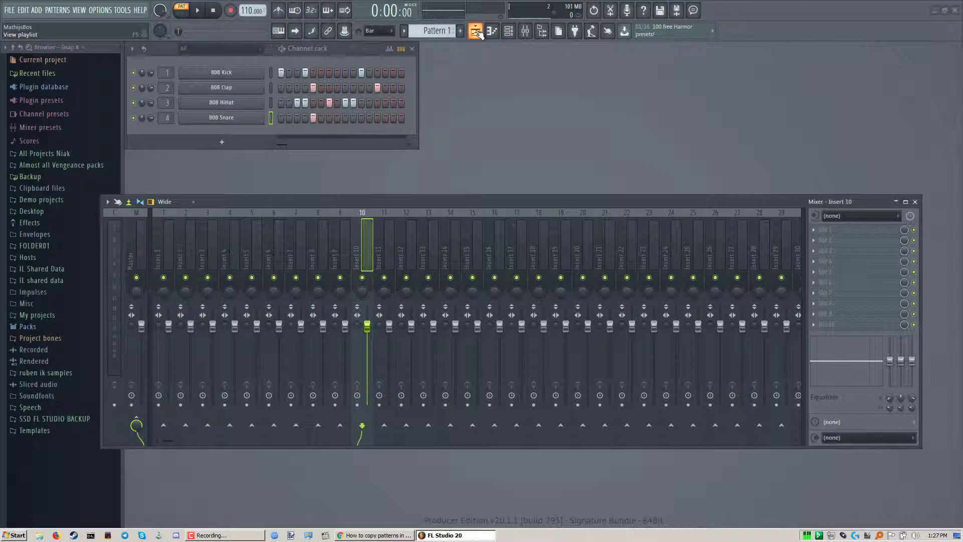
- Open the Playlist in Song mode, then play and stop the four Pattern 1 clips
click(474, 30)
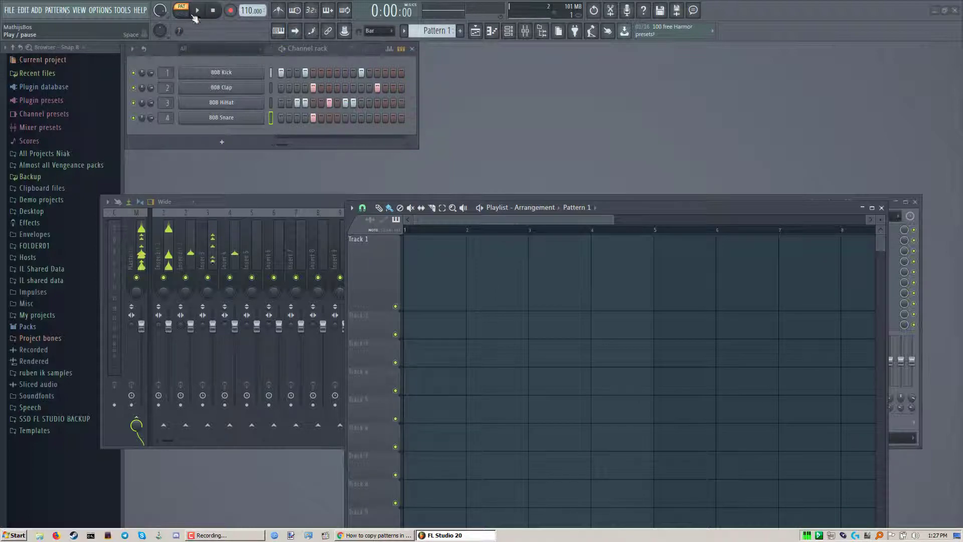
click(433, 255)
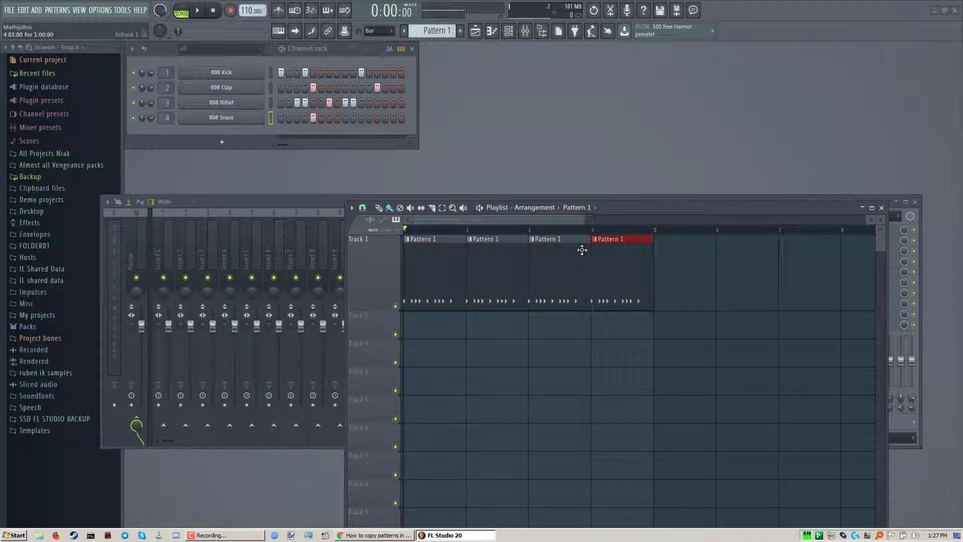
click(198, 10)
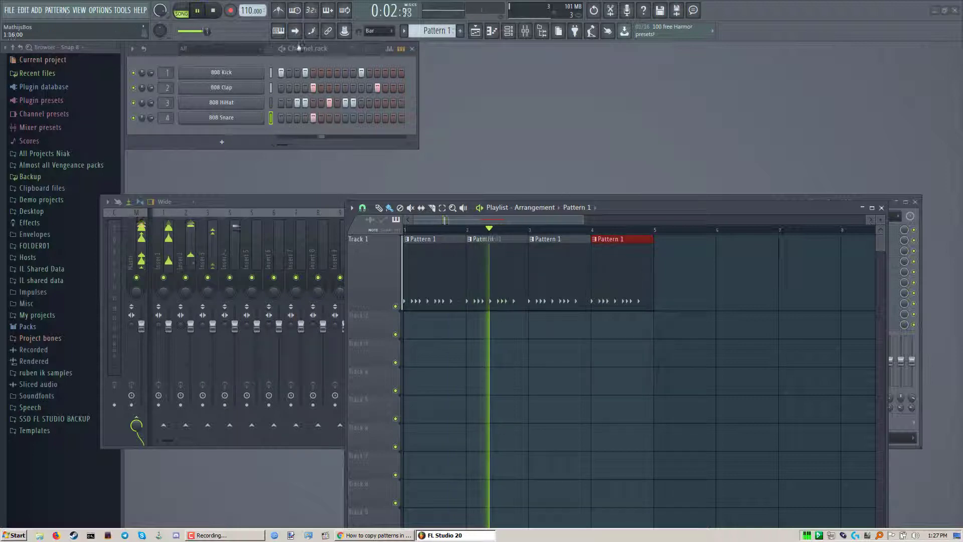
click(213, 11)
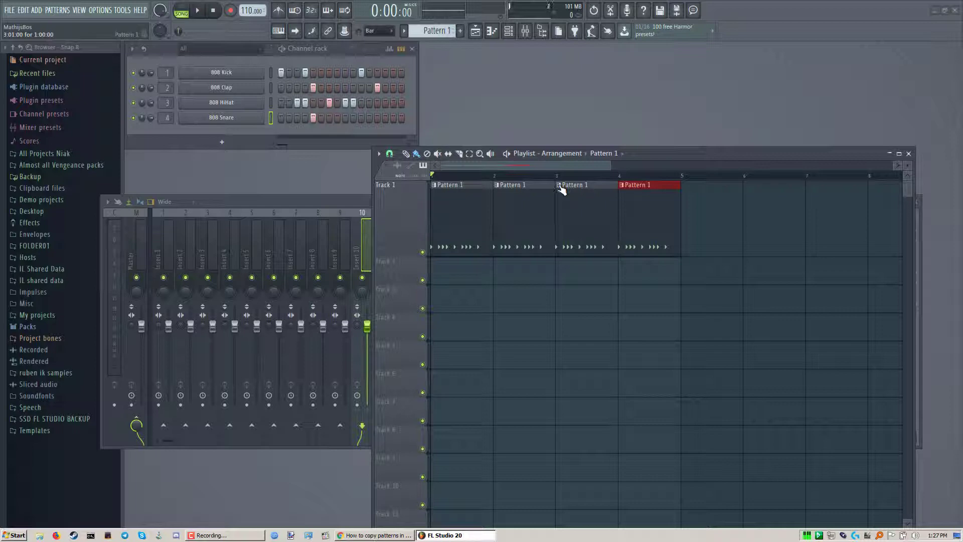
- Make the third Track 1 clip unique as Pattern 2 and select Pattern 2 for editing
right_click(559, 186)
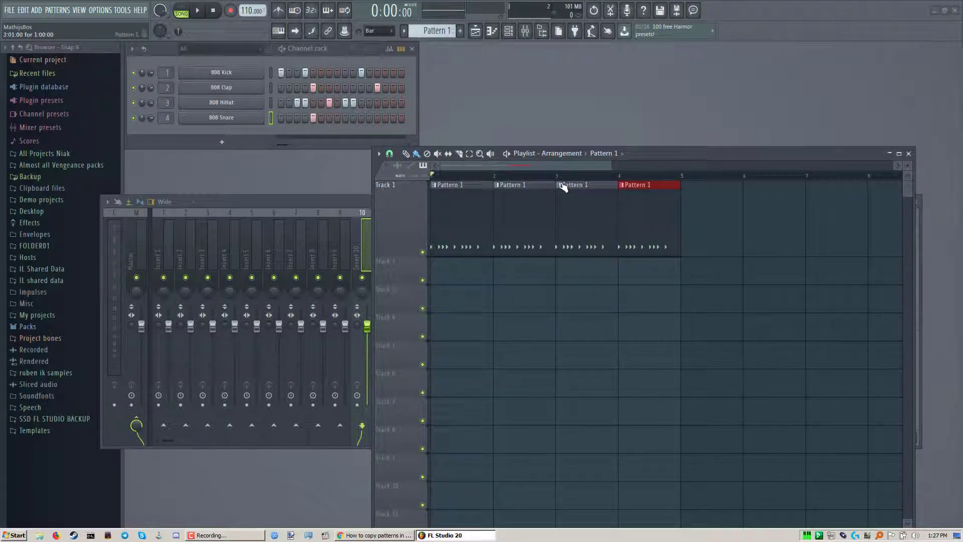
right_click(574, 184)
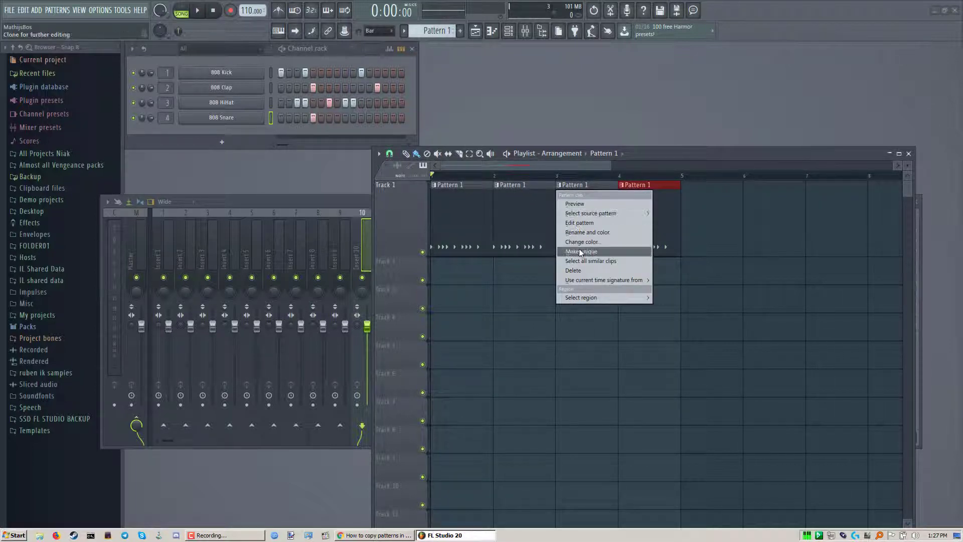
click(581, 251)
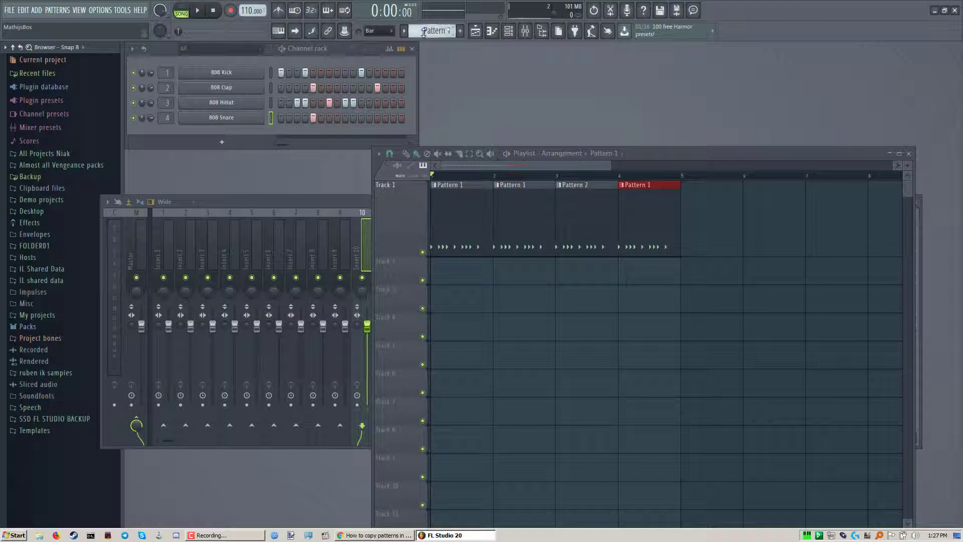
click(459, 30)
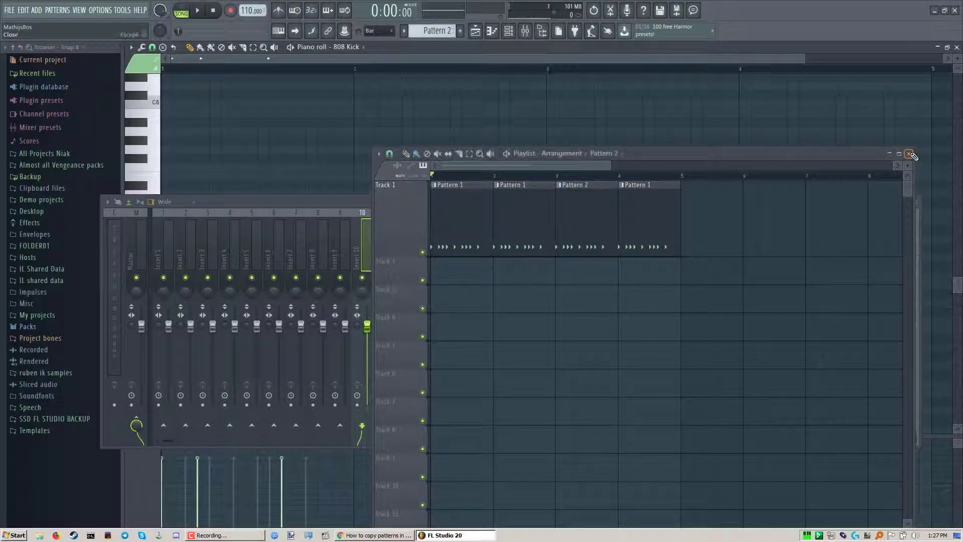
- Close the kick's Piano roll and the Mixer, keeping the Playlist and Channel rack open
click(911, 154)
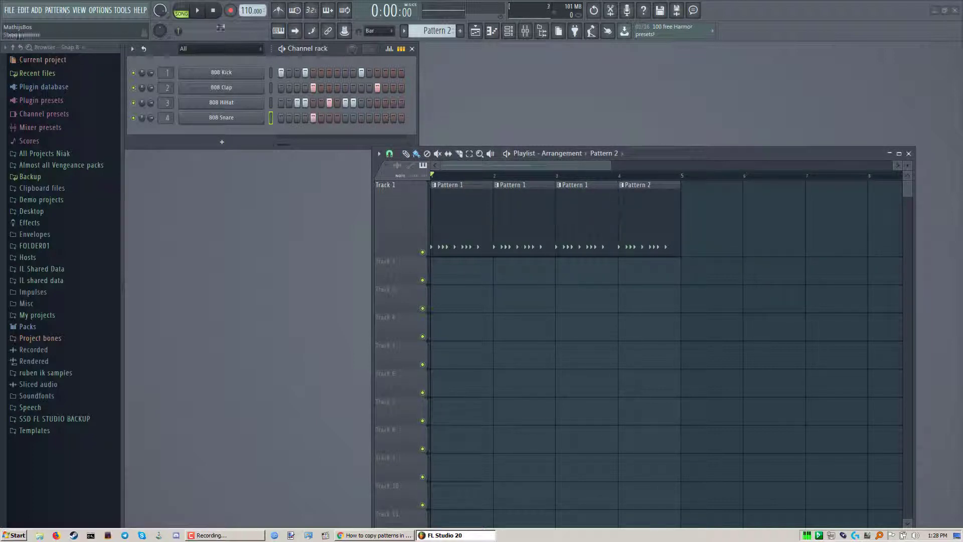
click(196, 11)
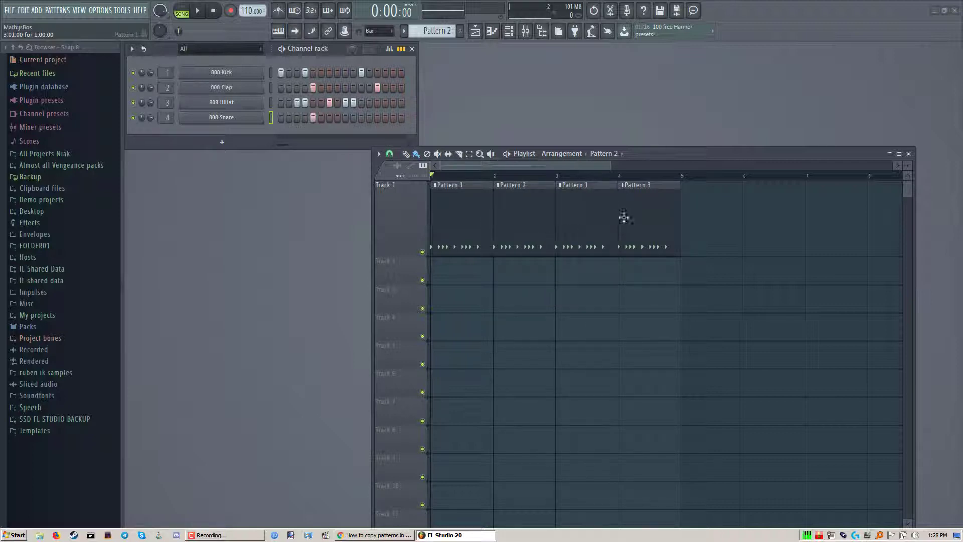
- Play the song, add an extra kick step to Pattern 2, replay and stop
click(197, 10)
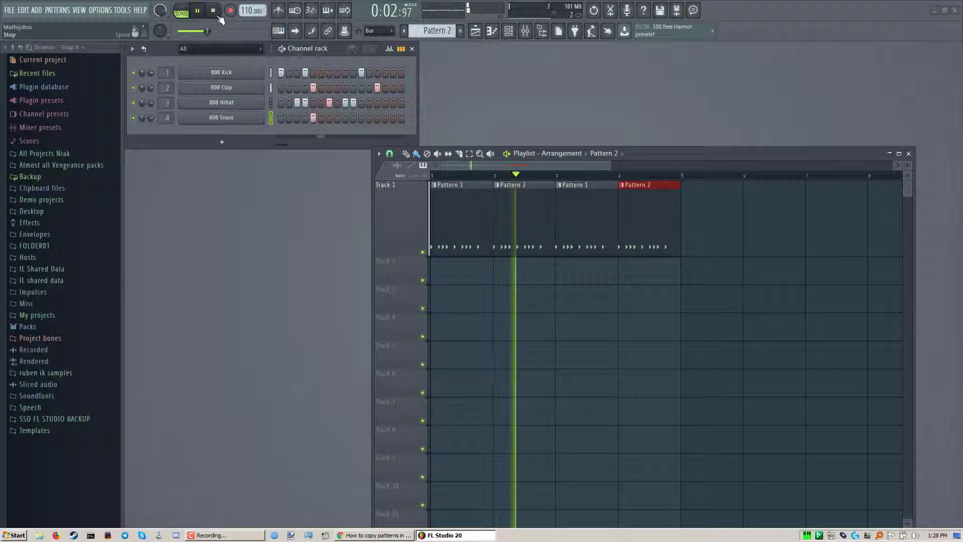
click(213, 10)
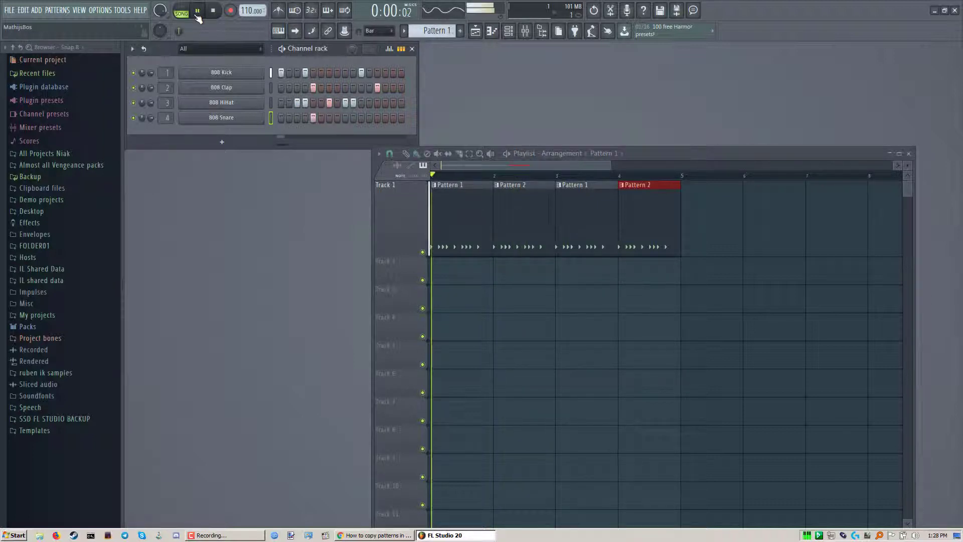
click(214, 10)
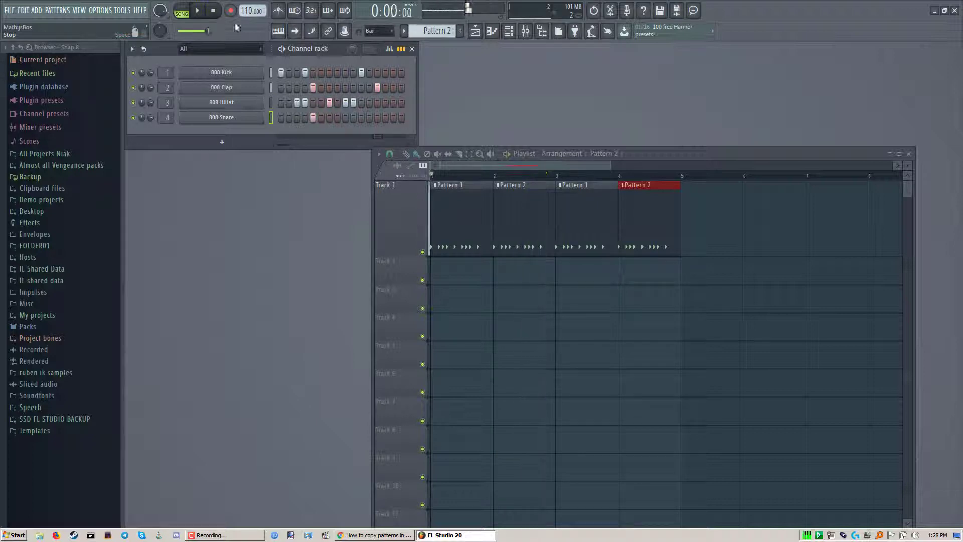
click(197, 11)
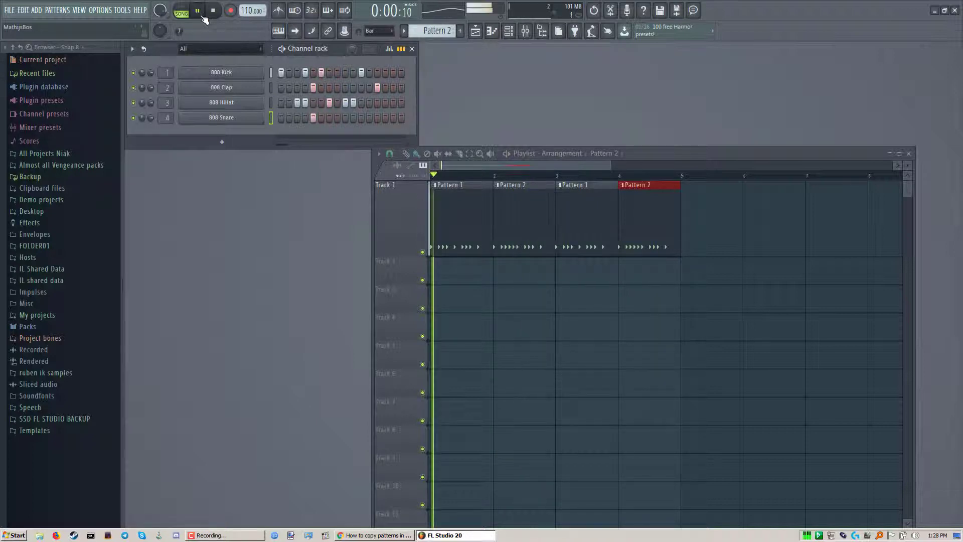
click(197, 11)
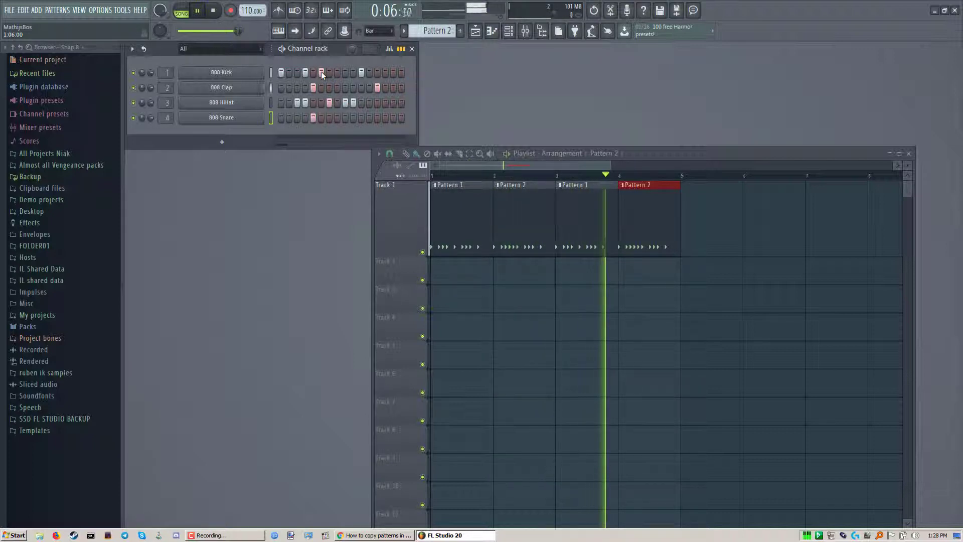
click(213, 10)
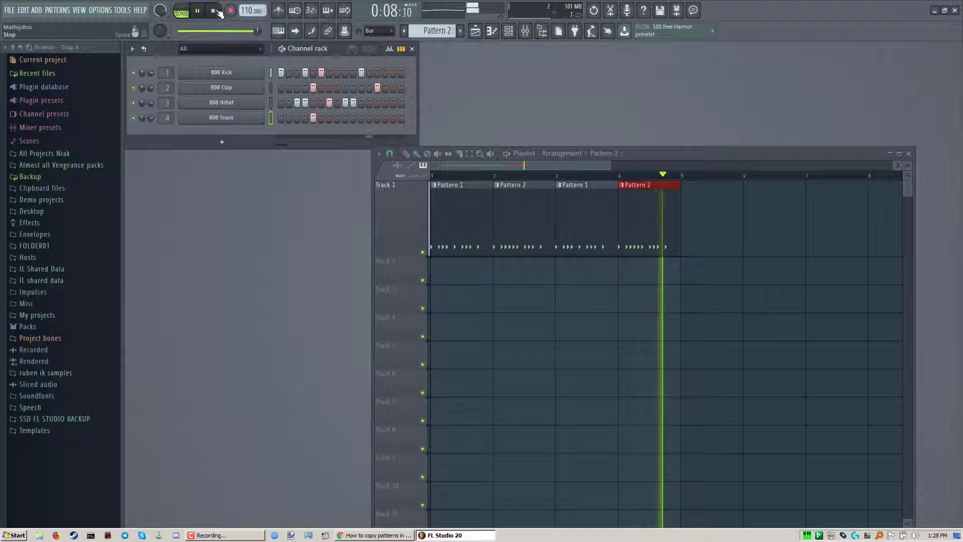
click(213, 11)
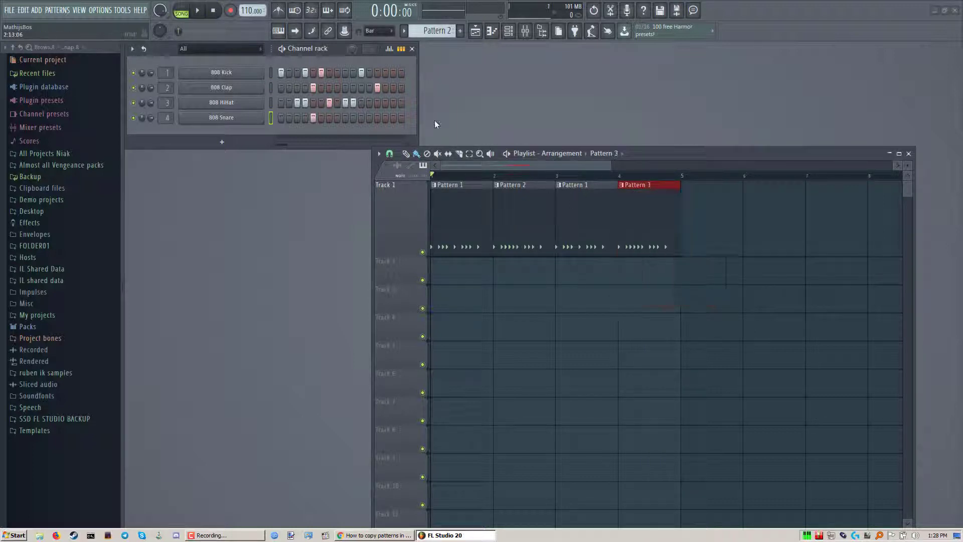
- Toggle two 808 Snare steps while the arrangement plays, then stop playback
click(197, 10)
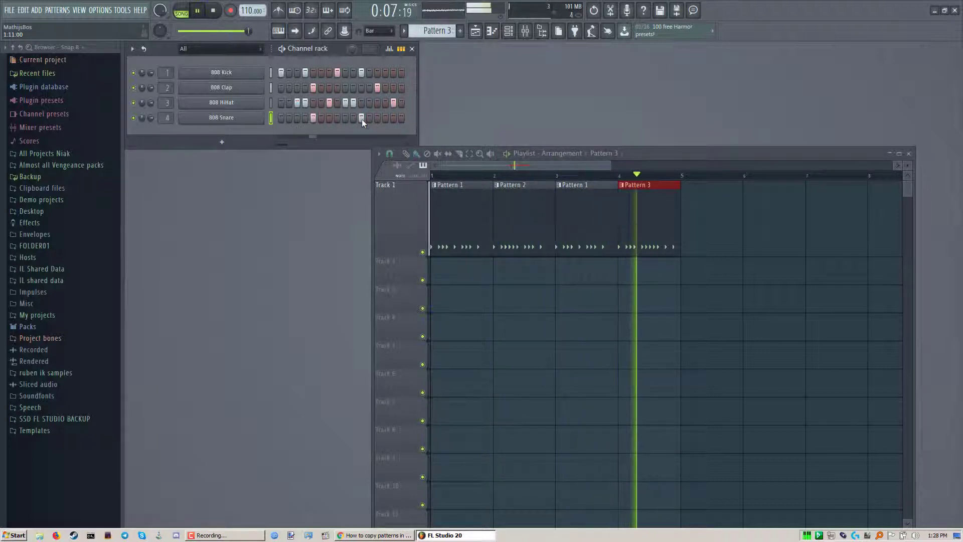
click(213, 11)
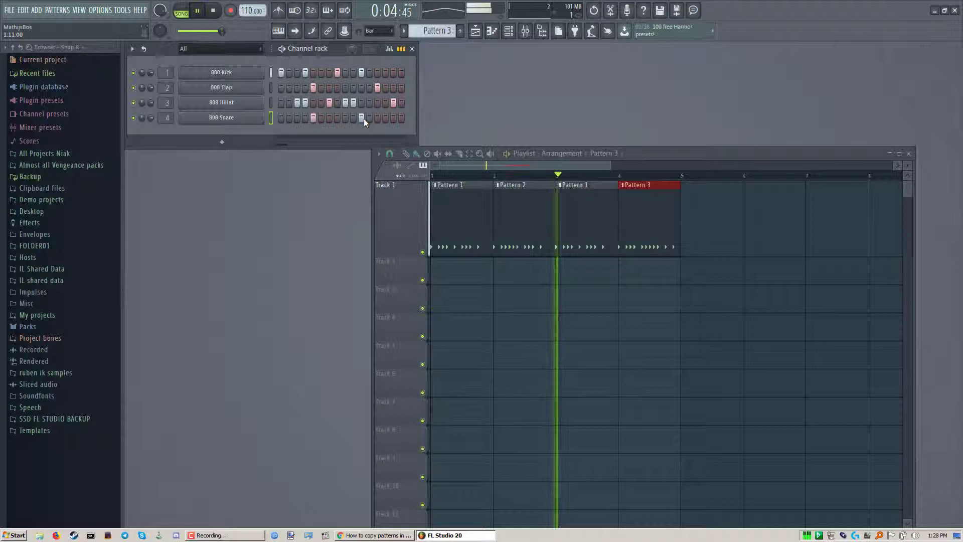
click(298, 31)
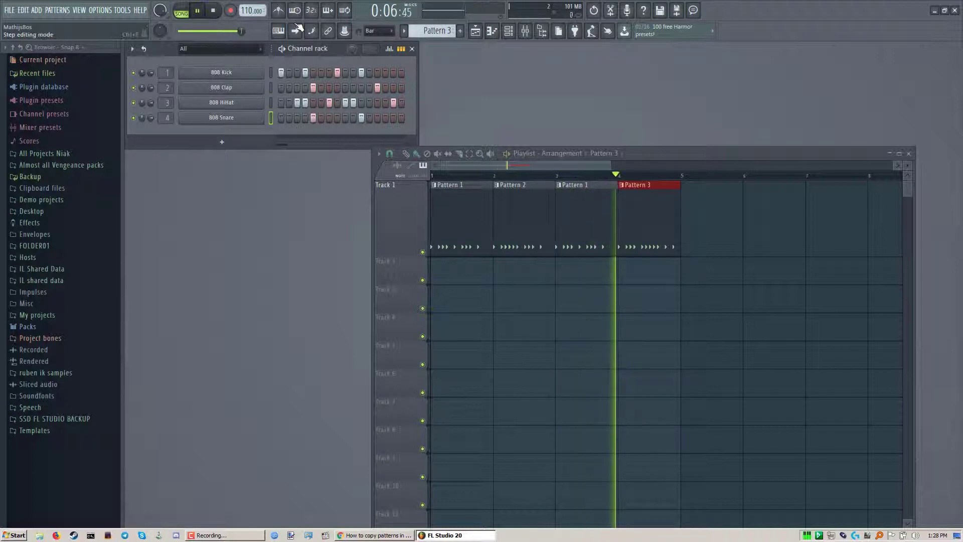
click(197, 11)
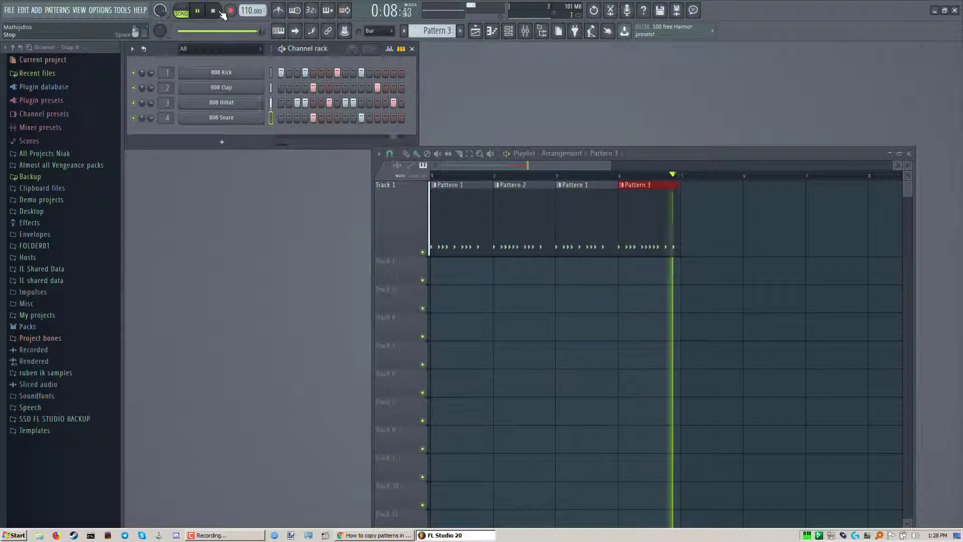
click(213, 11)
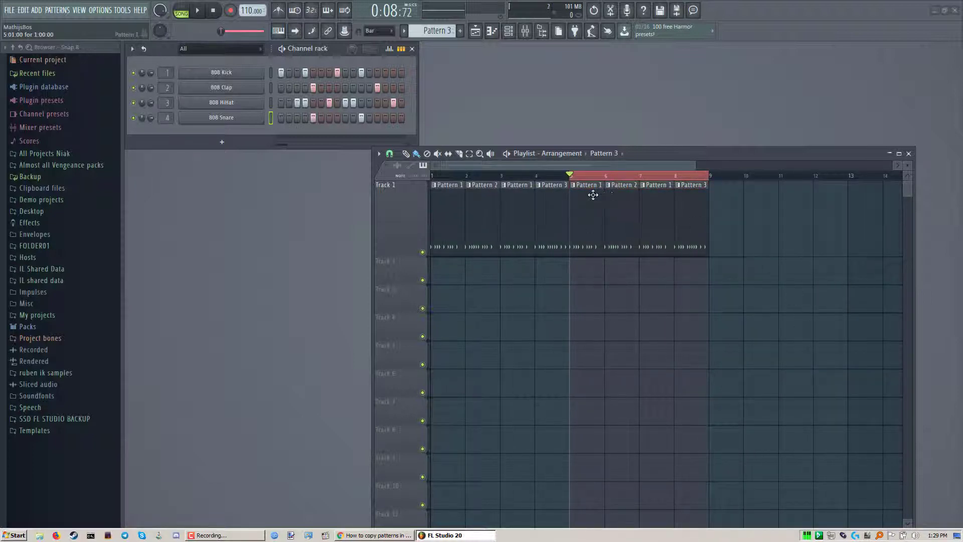
- Change which pattern the bar 5 clip plays, then stop playback
right_click(591, 195)
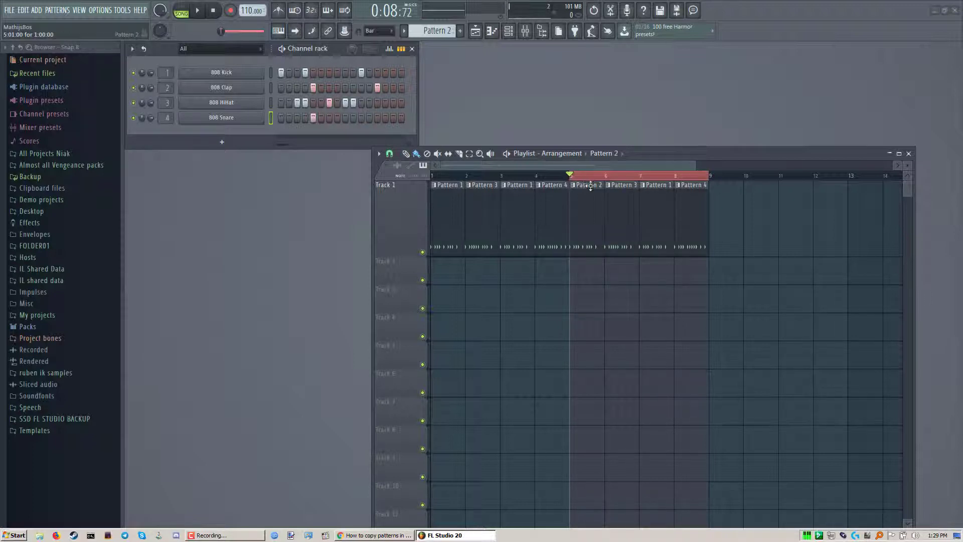
click(214, 11)
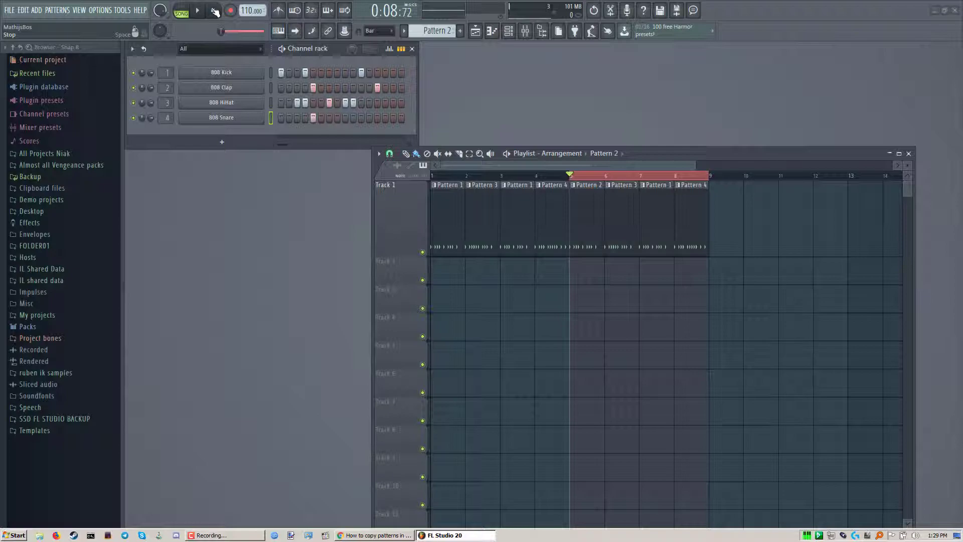
- Stop playback of the eight-bar arrangement
click(213, 11)
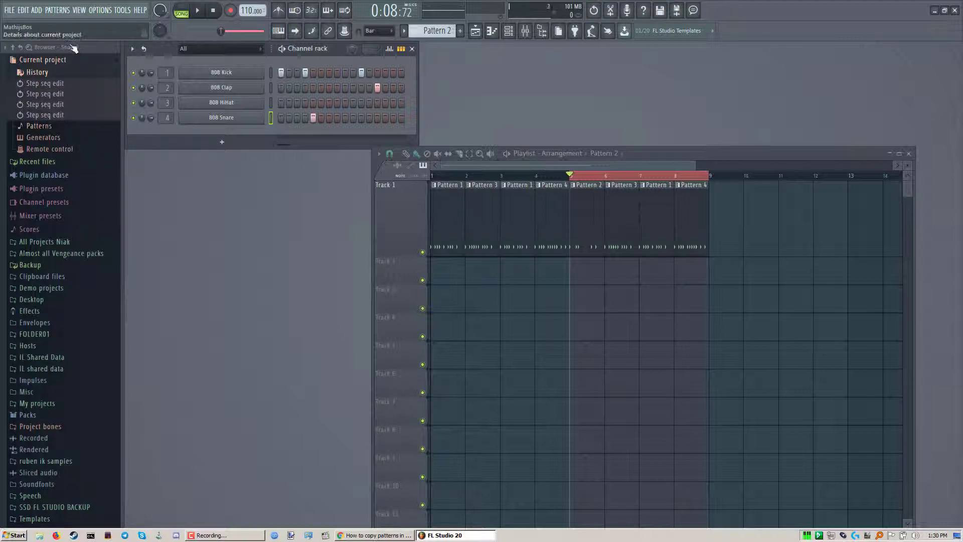
- Choose Options > General settings to show the System / miscellaneous settings
click(100, 10)
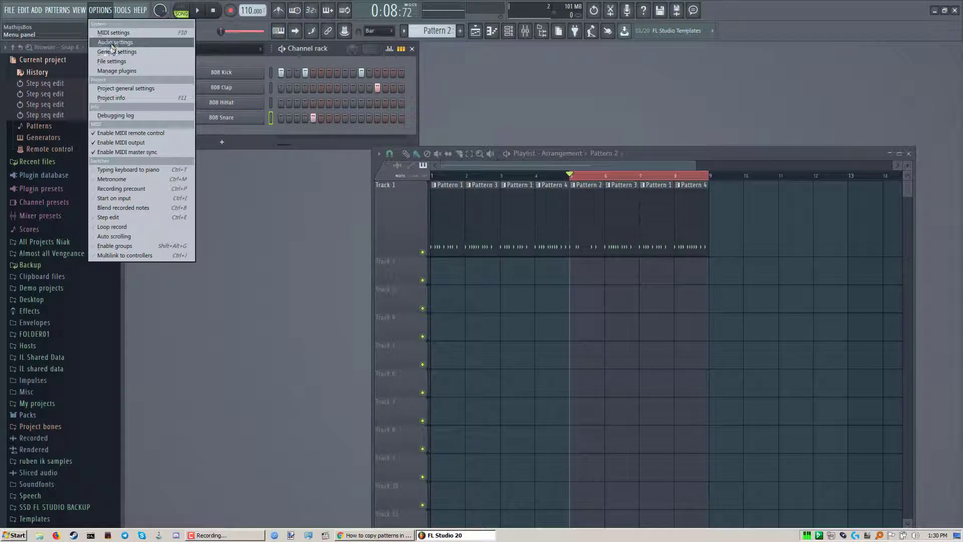
click(116, 51)
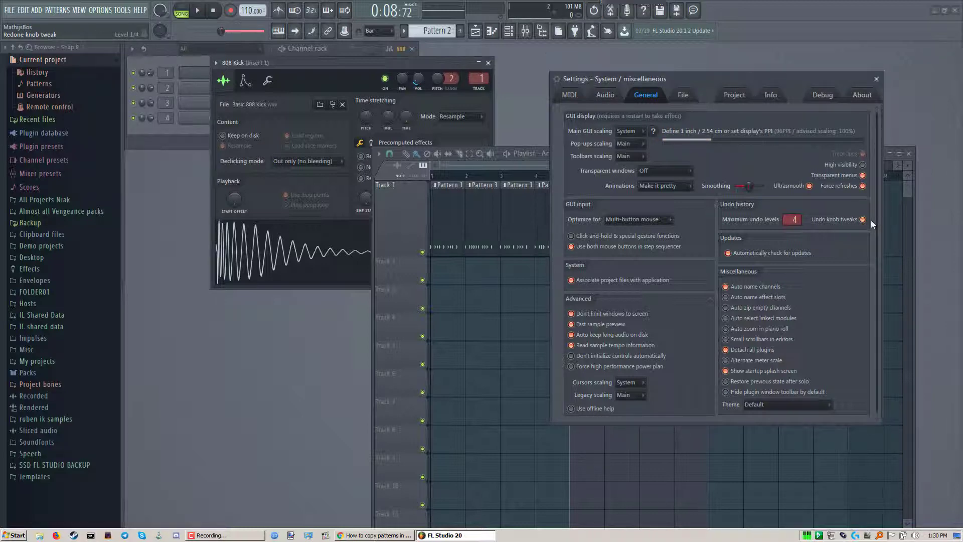
- Raise Maximum undo levels under Undo history from 4 to 200
click(418, 79)
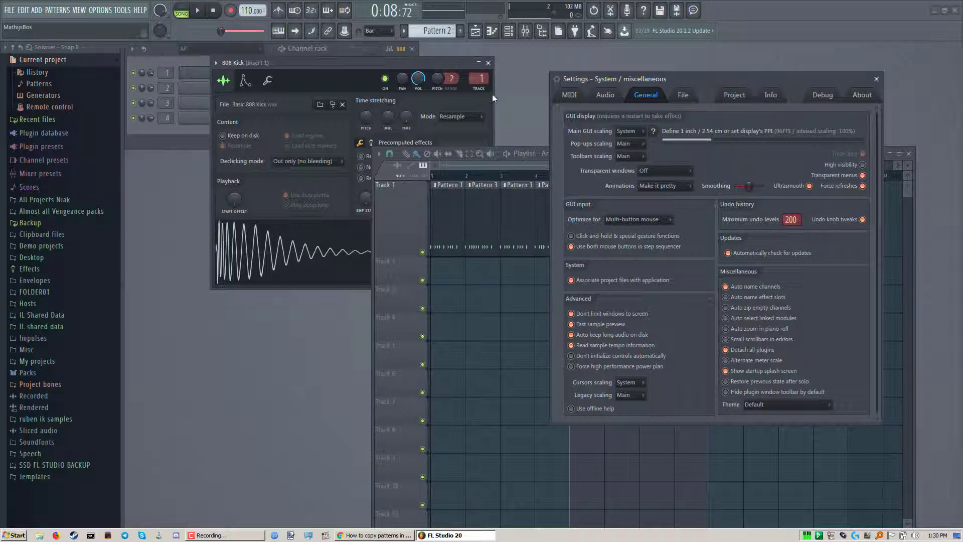
click(488, 63)
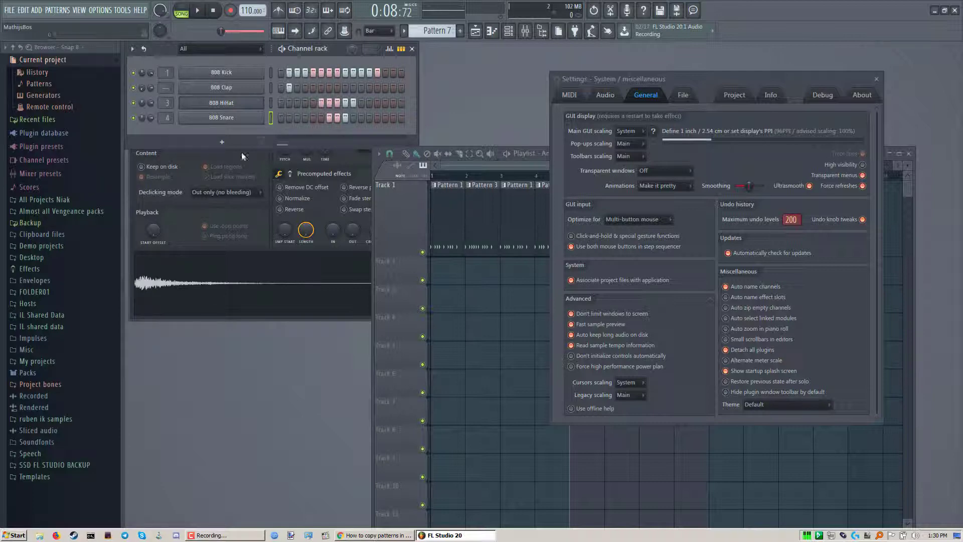
- Add a z3ta+ channel below the drums, expand Current project > History, undoing along the way
click(222, 133)
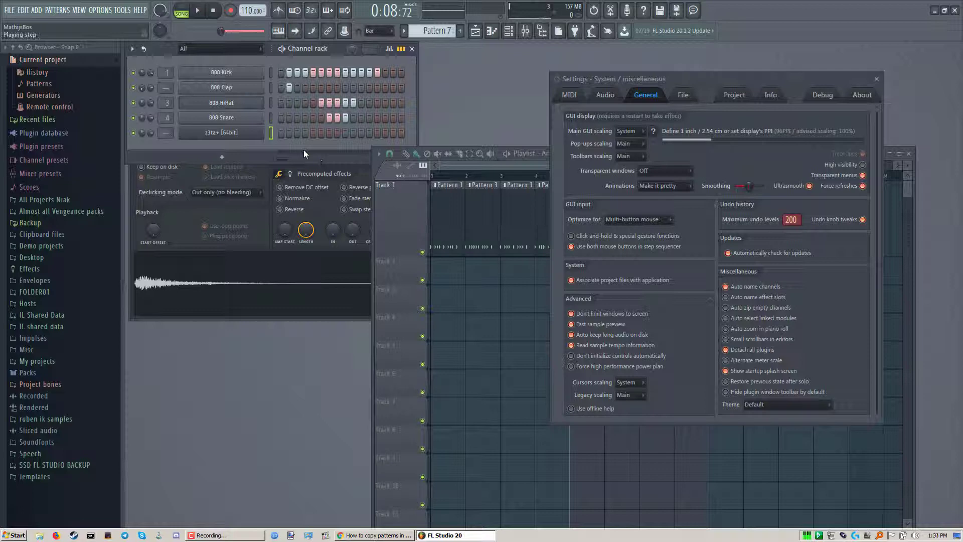
key(ctrl+z)
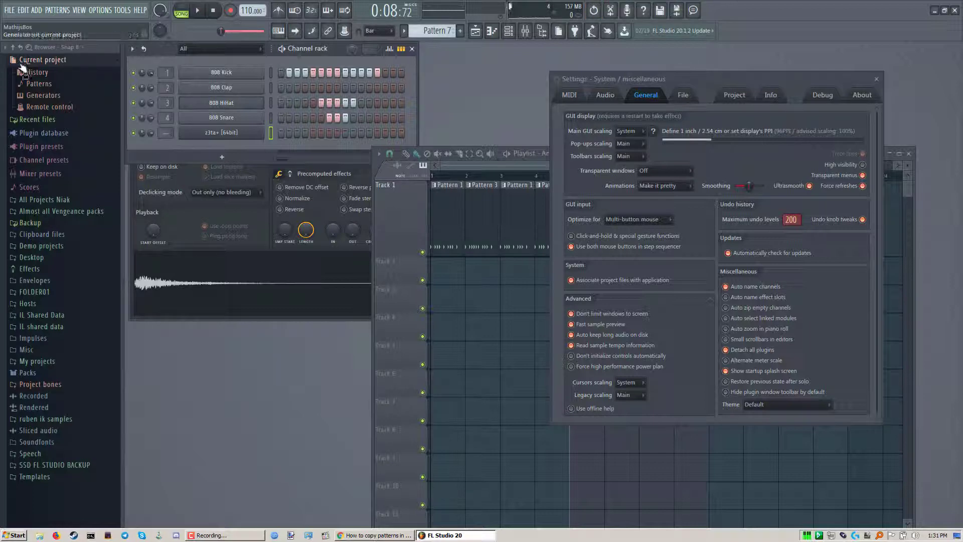
click(30, 72)
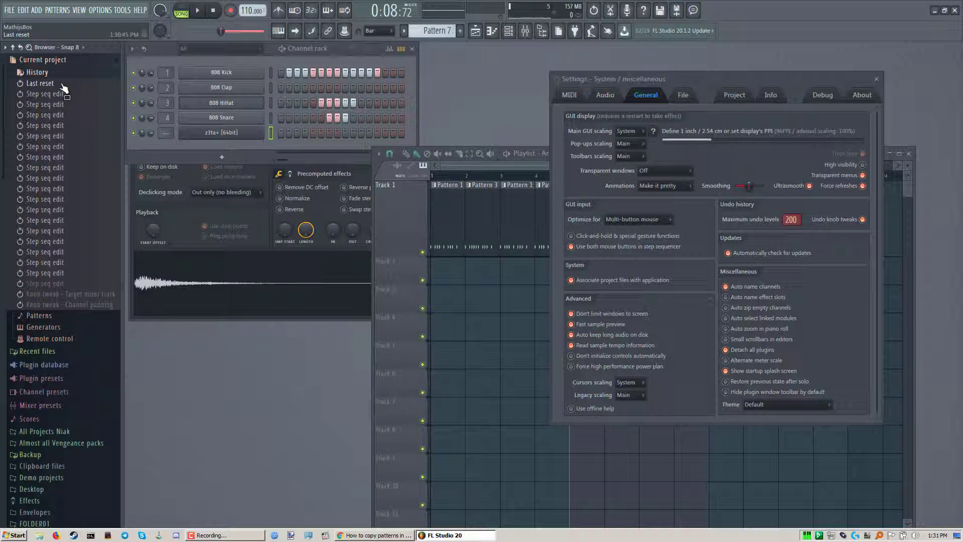
key(ctrl+z)
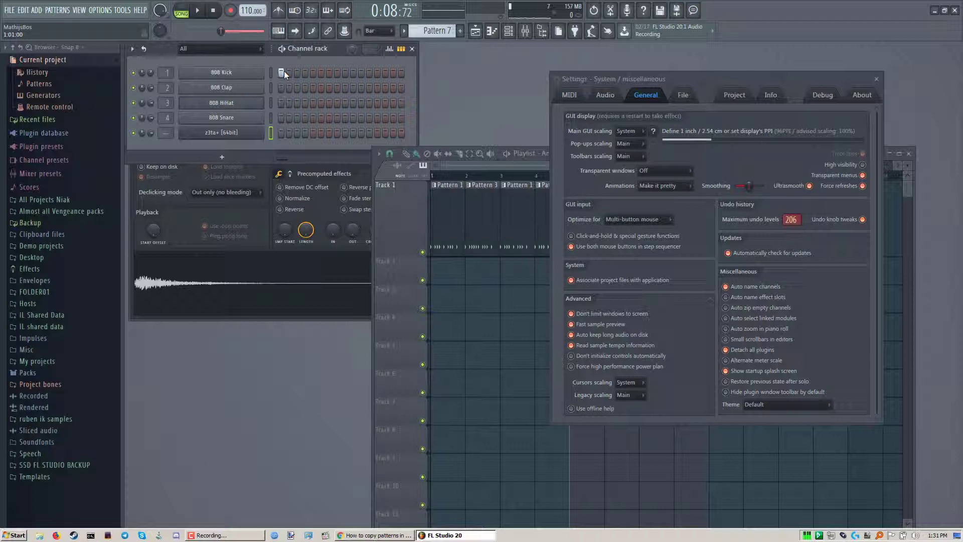
- Toggle an 808 Kick step and adjust channel volume and panning, undo twice, then redo once
click(19, 72)
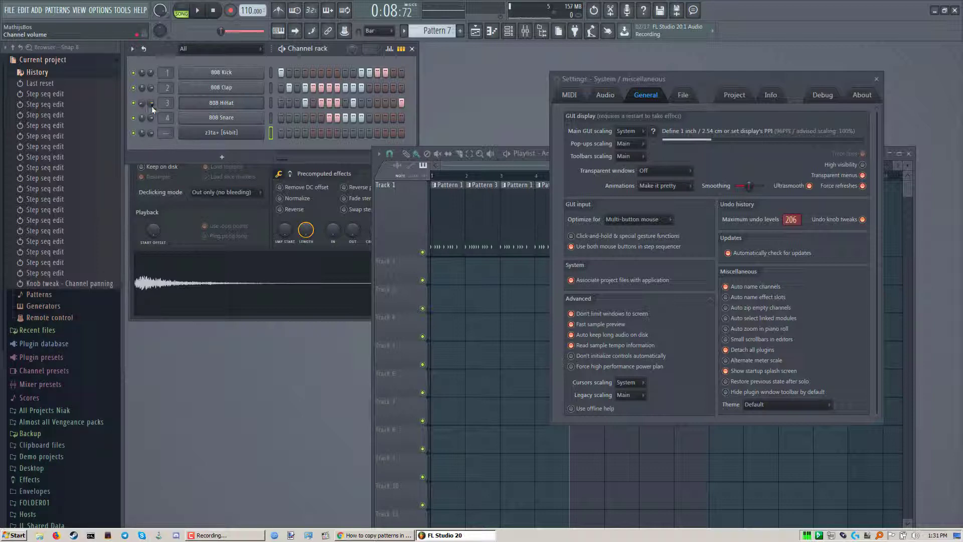
click(132, 102)
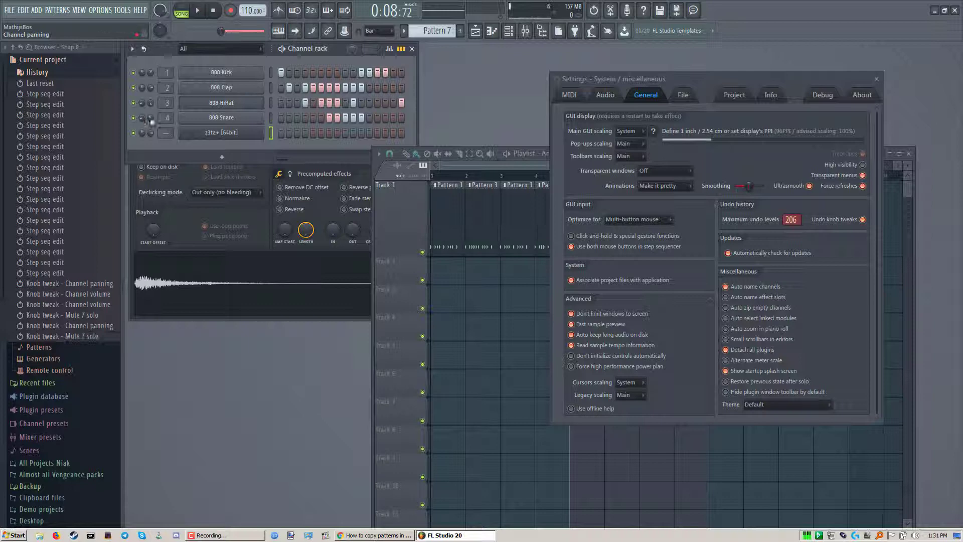
key(ctrl+z)
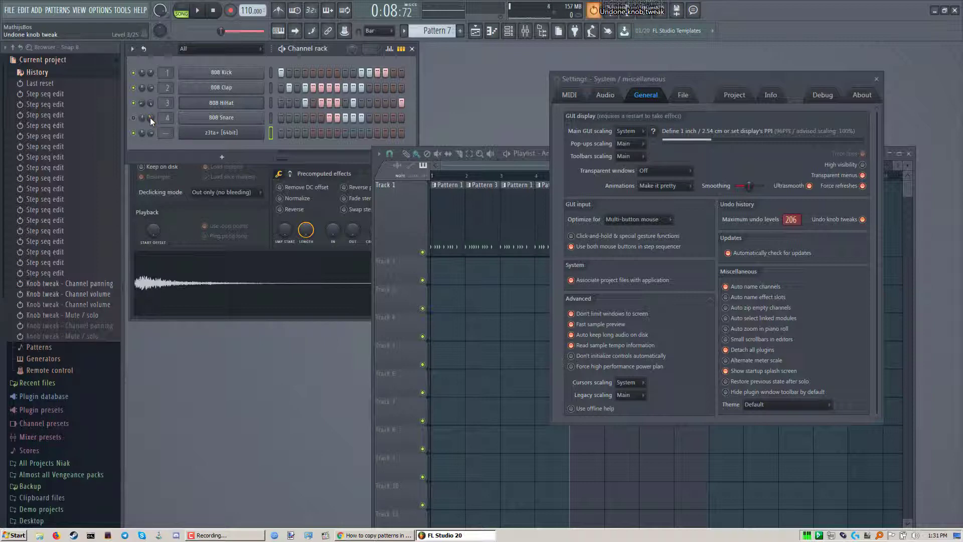
key(ctrl+z)
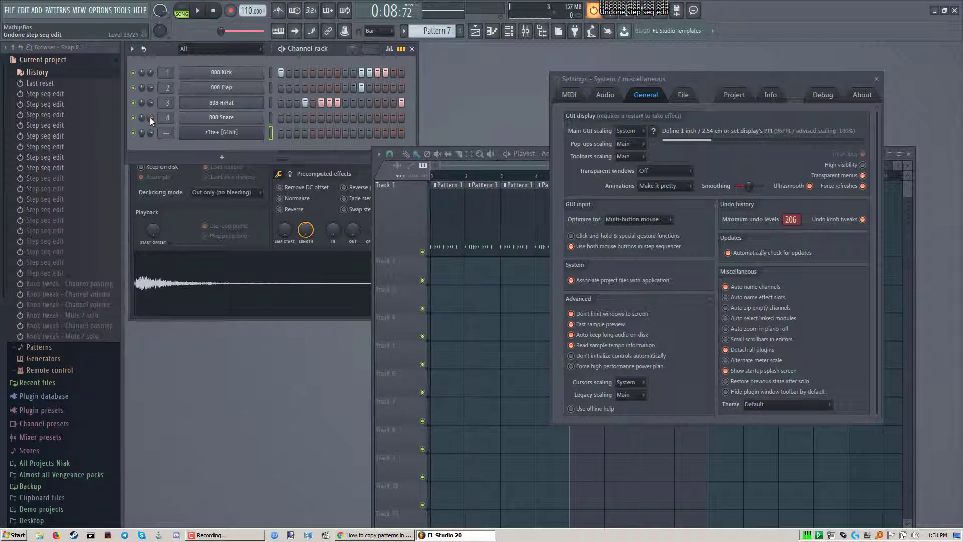
key(ctrl+y)
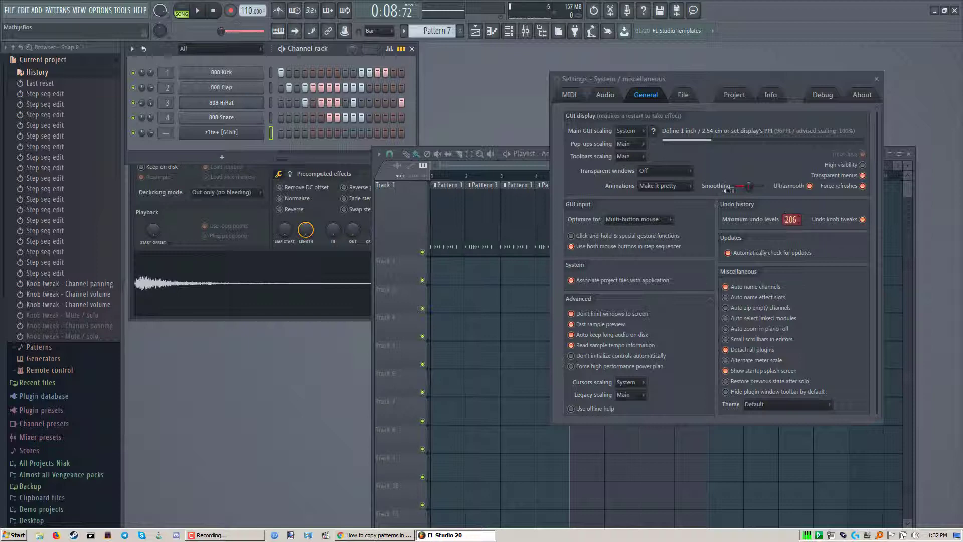
- Show the File settings with Backup Autosave options and browser search folders
click(682, 95)
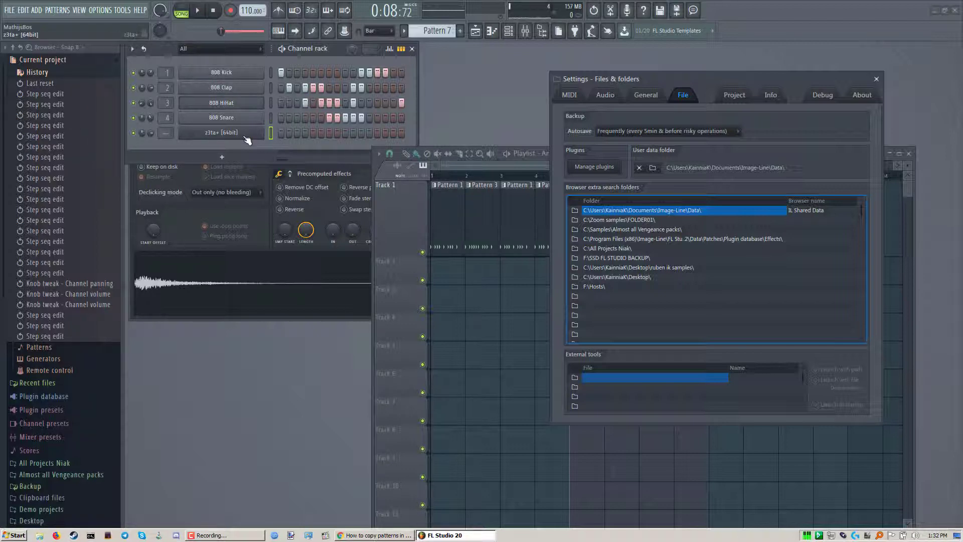
- Open the z3ta+ channel in the piano roll, then start File > Save as and cancel it
right_click(221, 132)
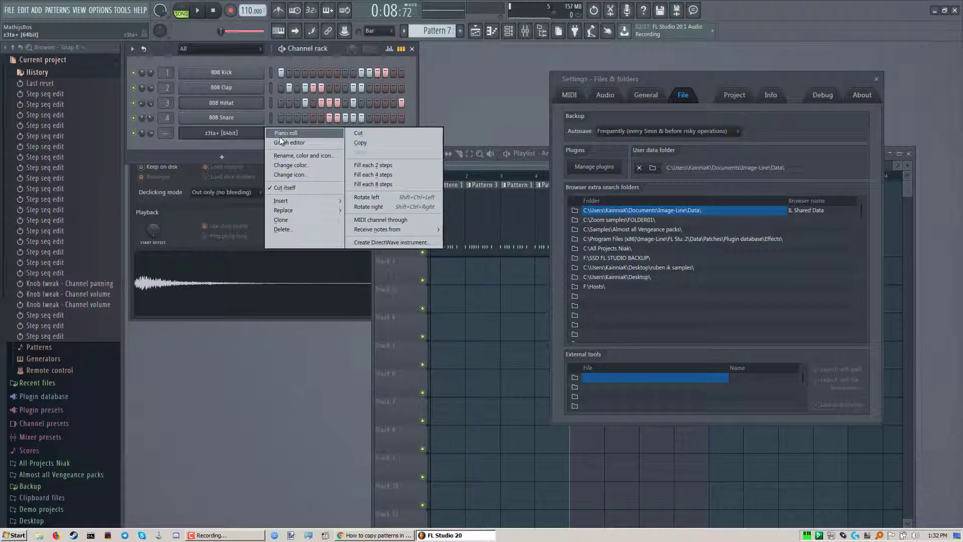
click(285, 133)
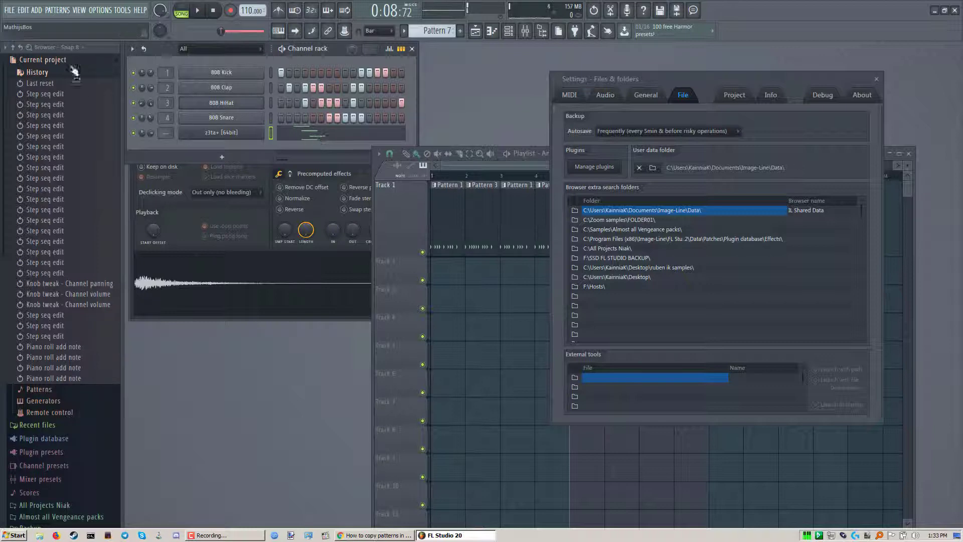
click(9, 10)
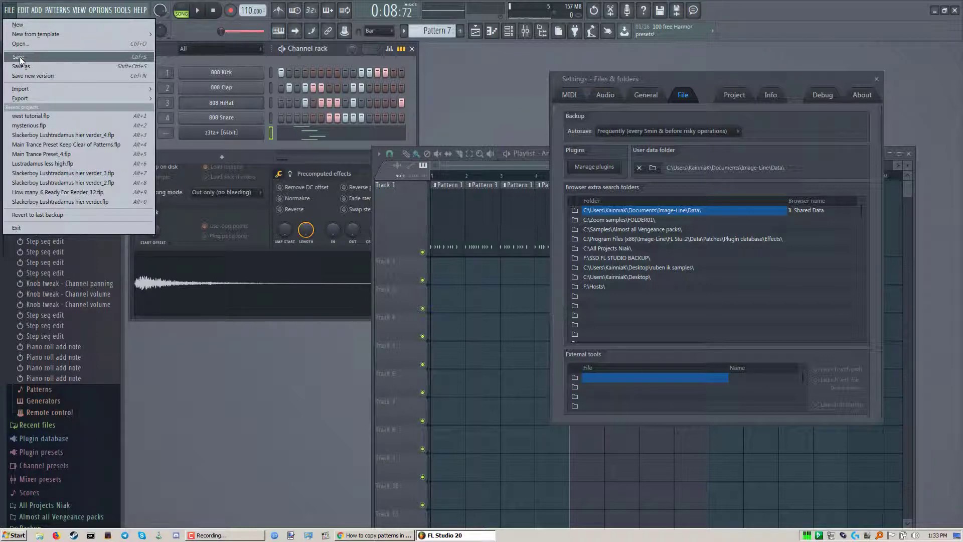
click(19, 57)
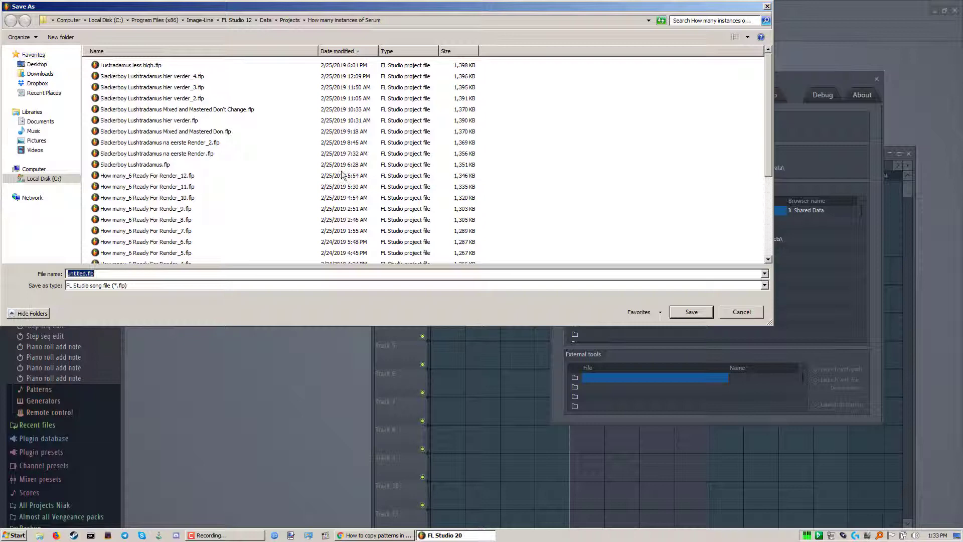
click(741, 312)
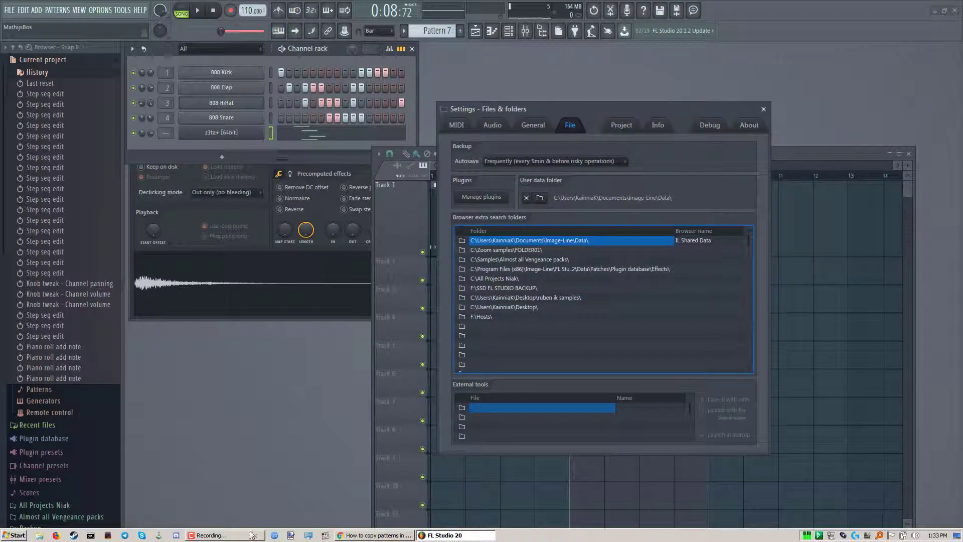
mouse_move(240, 521)
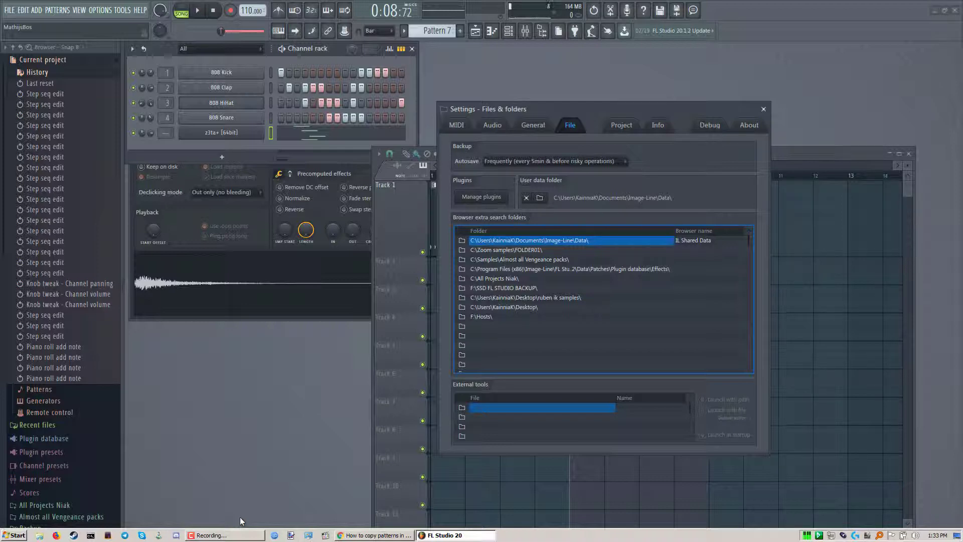
mouse_move(561, 114)
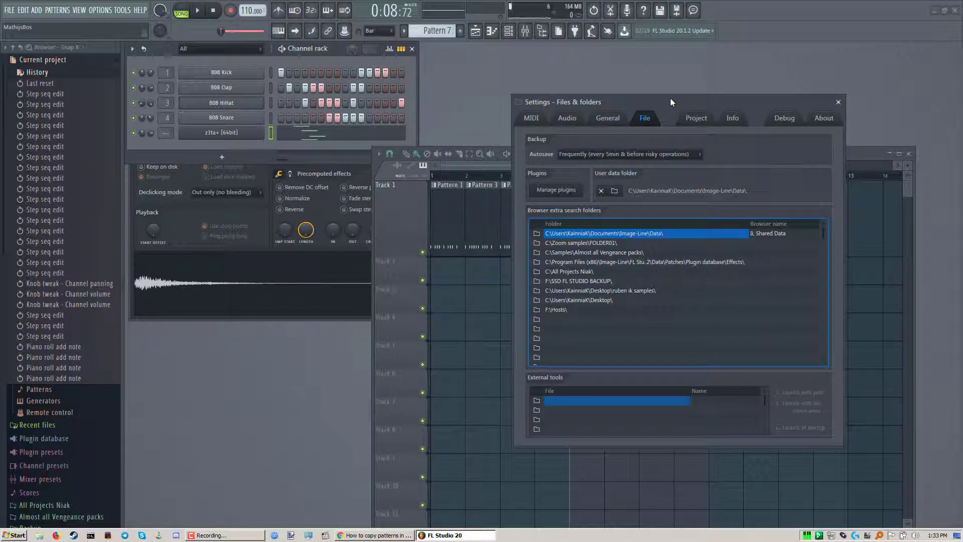
click(697, 154)
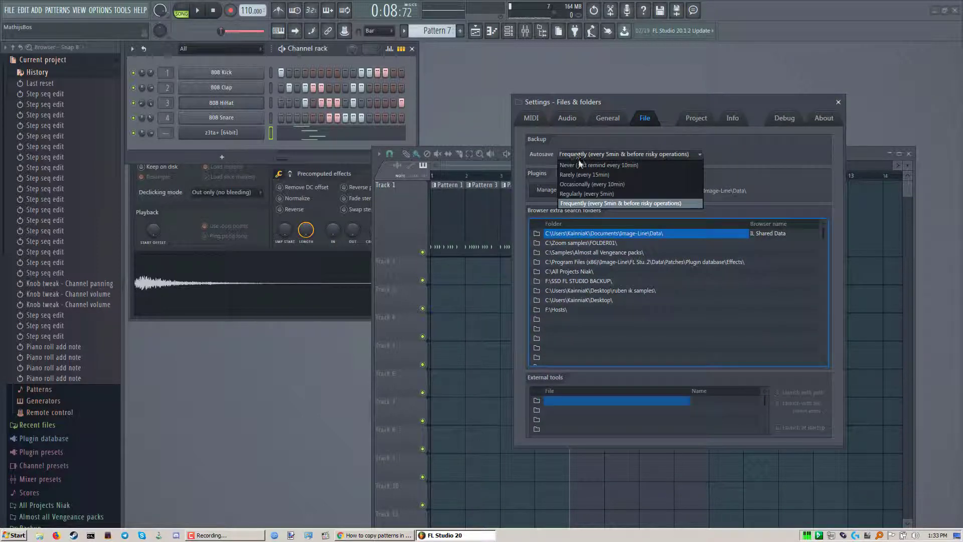
click(621, 203)
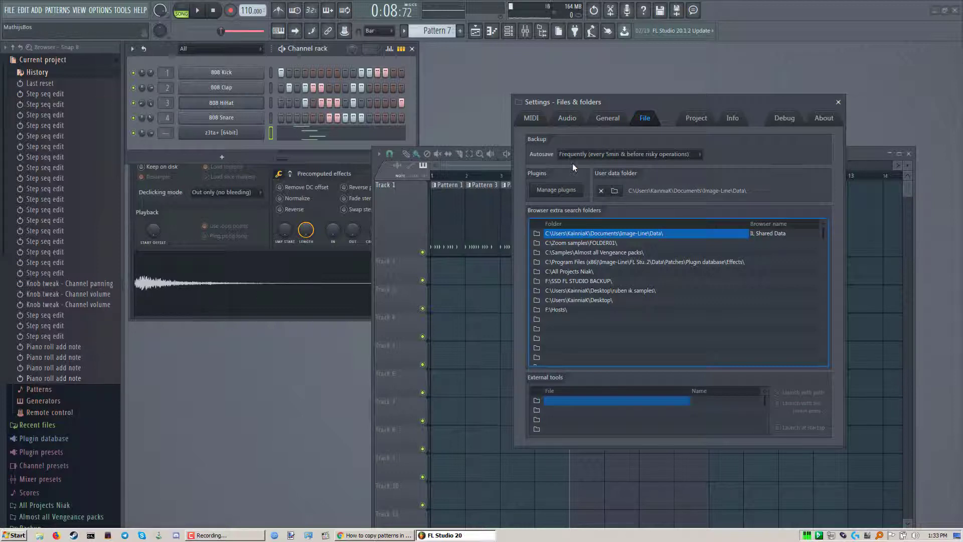
click(698, 153)
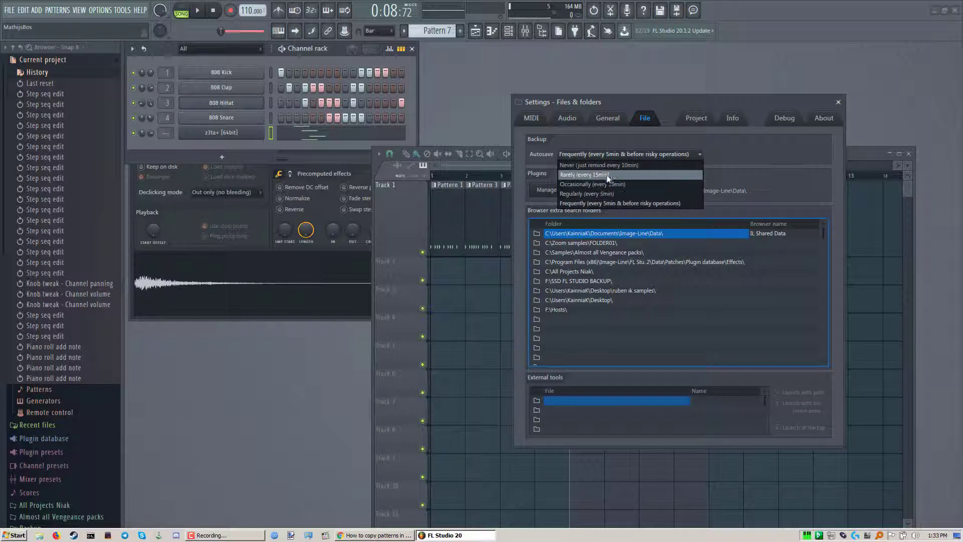
mouse_move(621, 203)
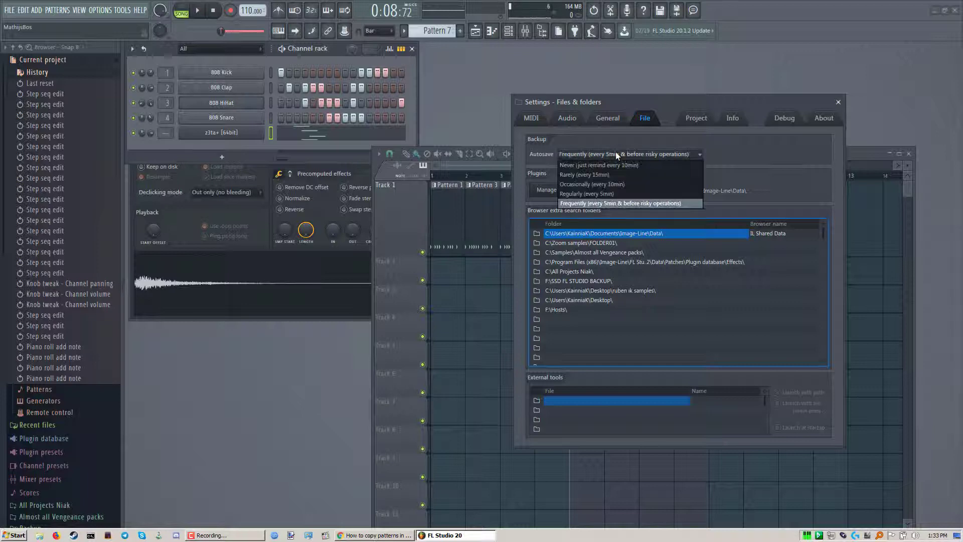
mouse_move(593, 174)
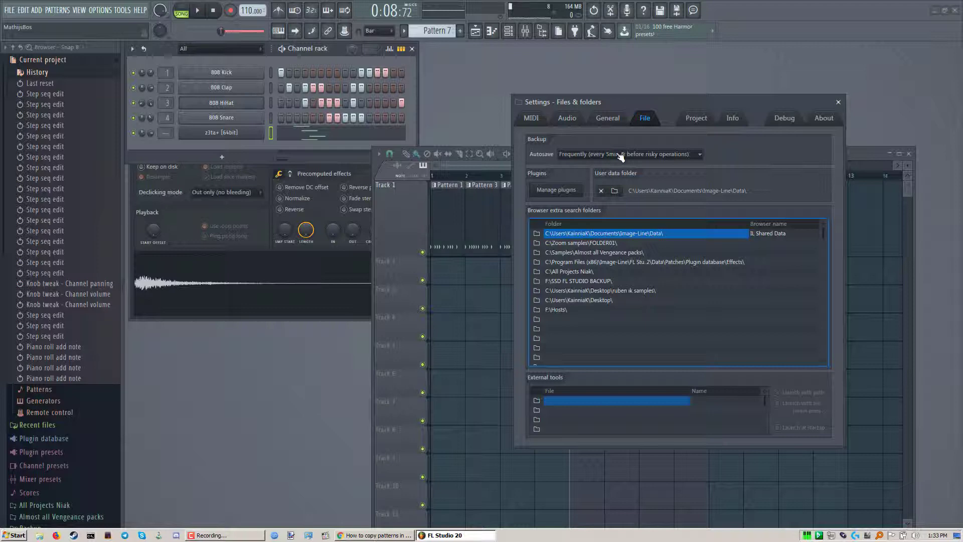
click(698, 154)
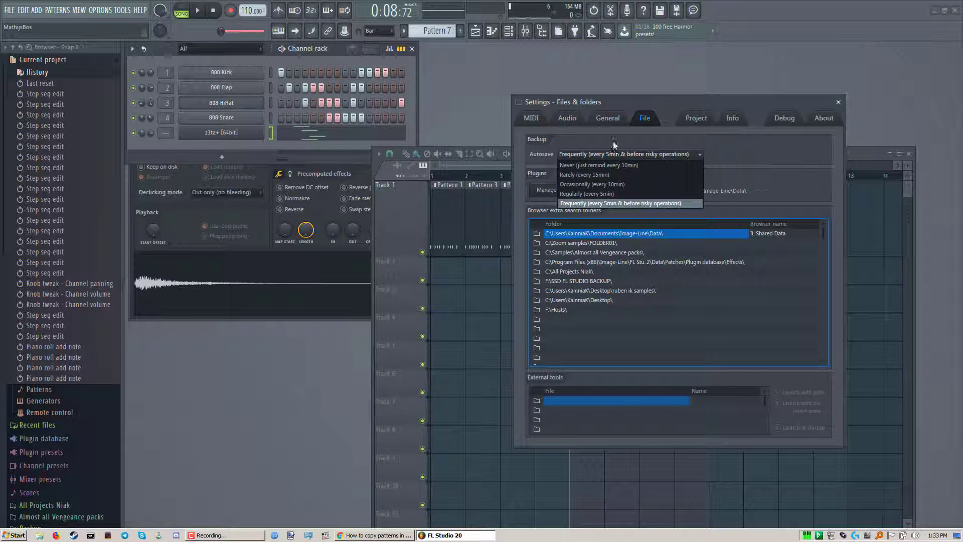
click(621, 203)
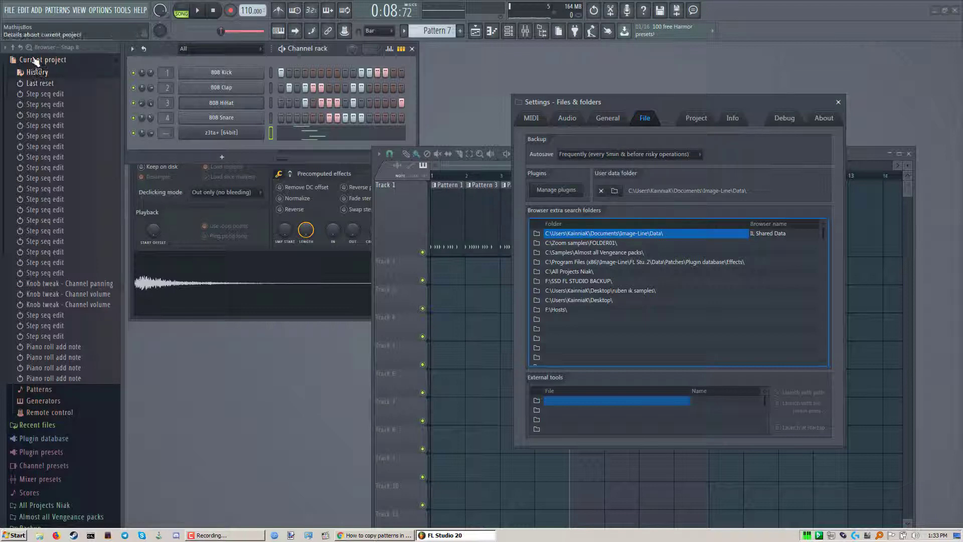
click(9, 10)
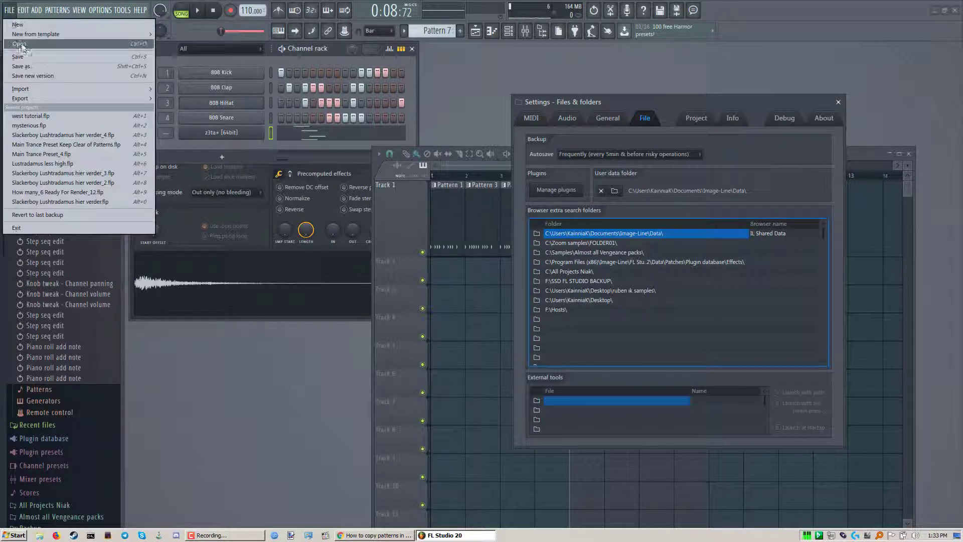
click(18, 44)
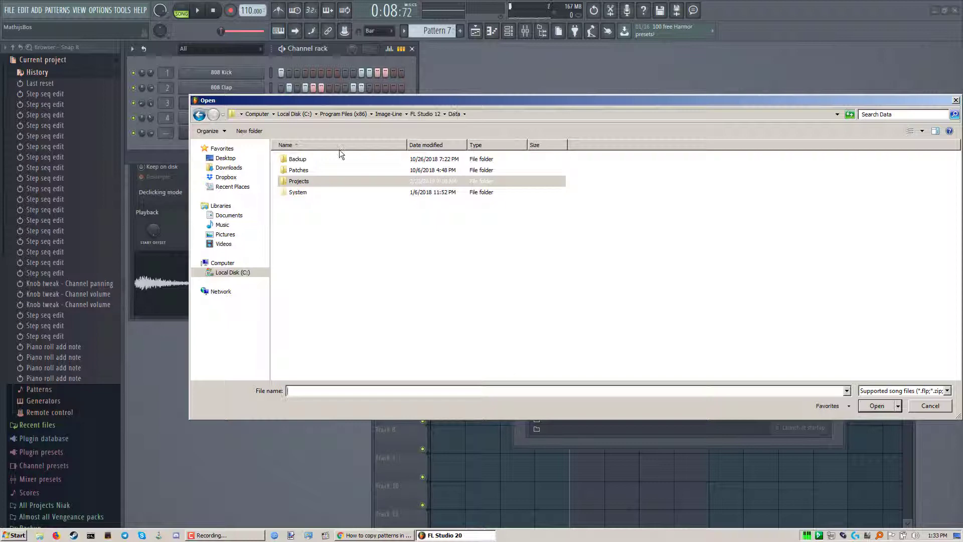
double_click(298, 158)
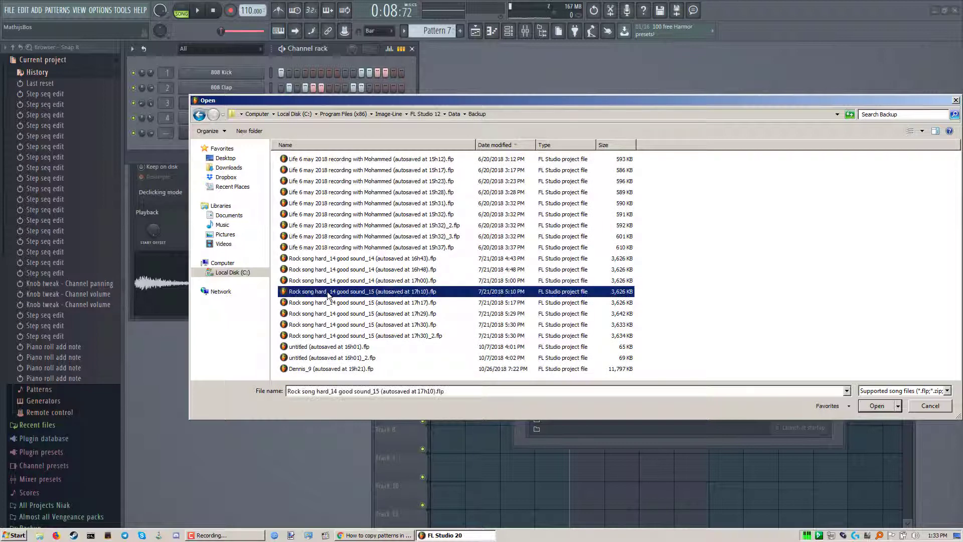
mouse_move(351, 338)
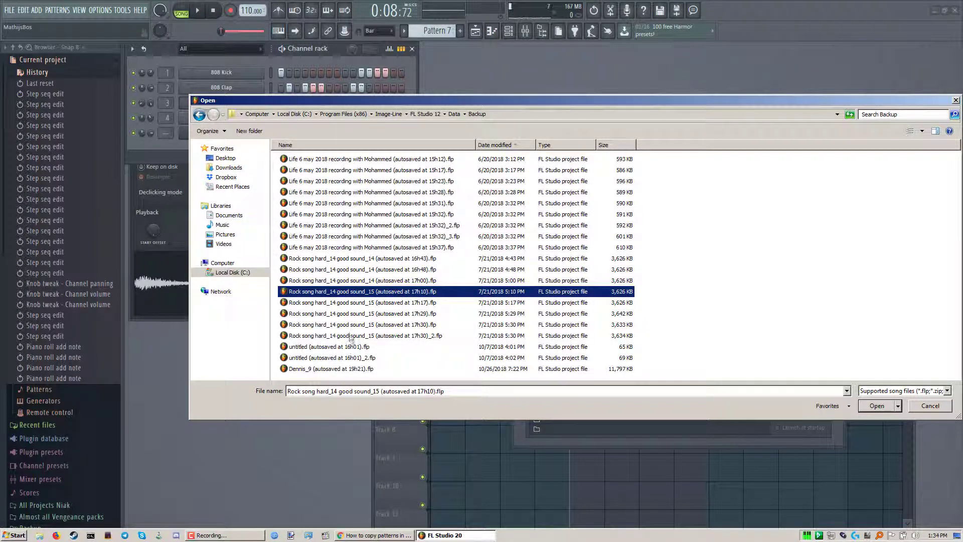
click(370, 158)
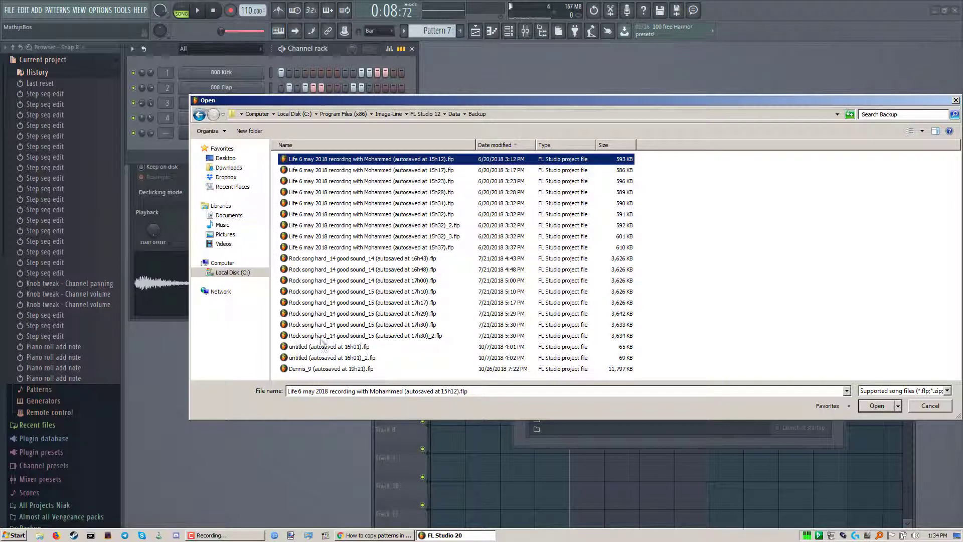
mouse_move(933, 414)
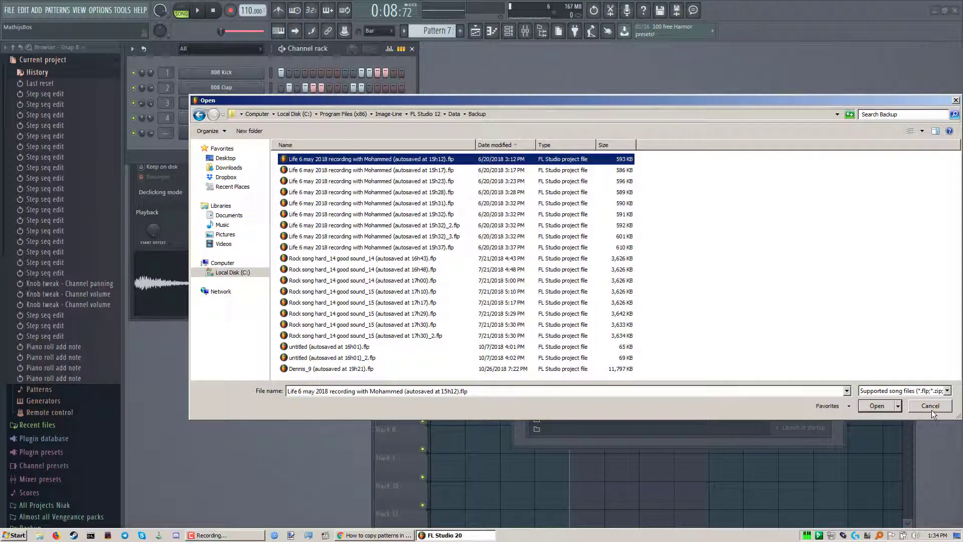
click(929, 406)
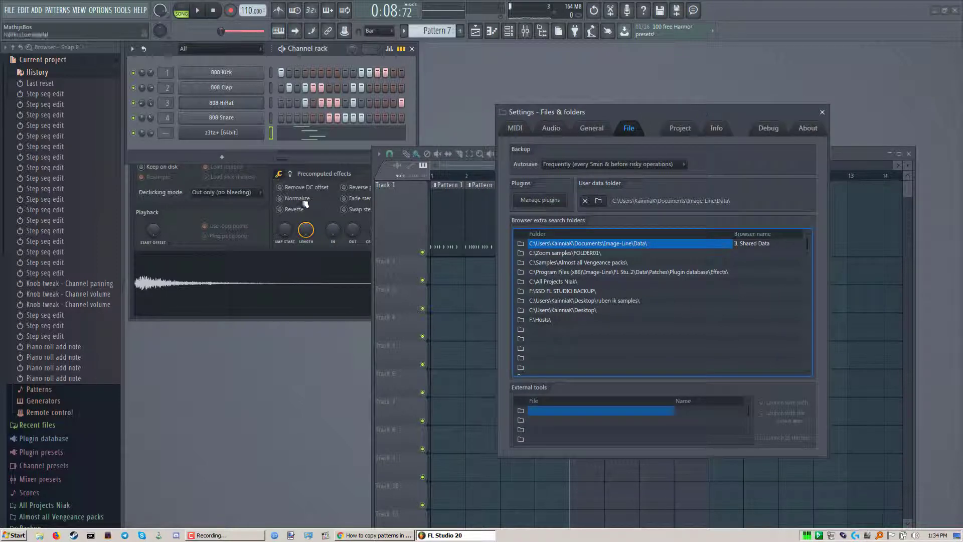
click(280, 198)
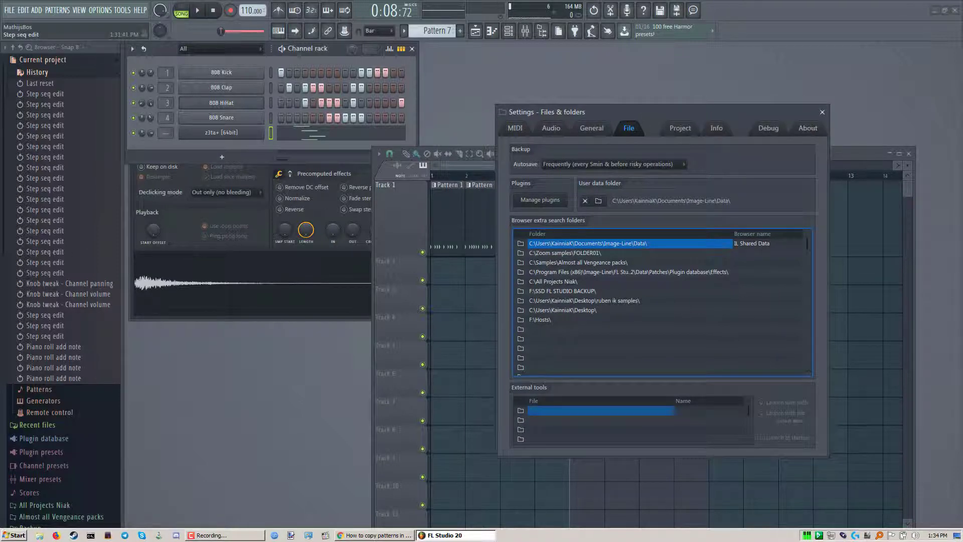